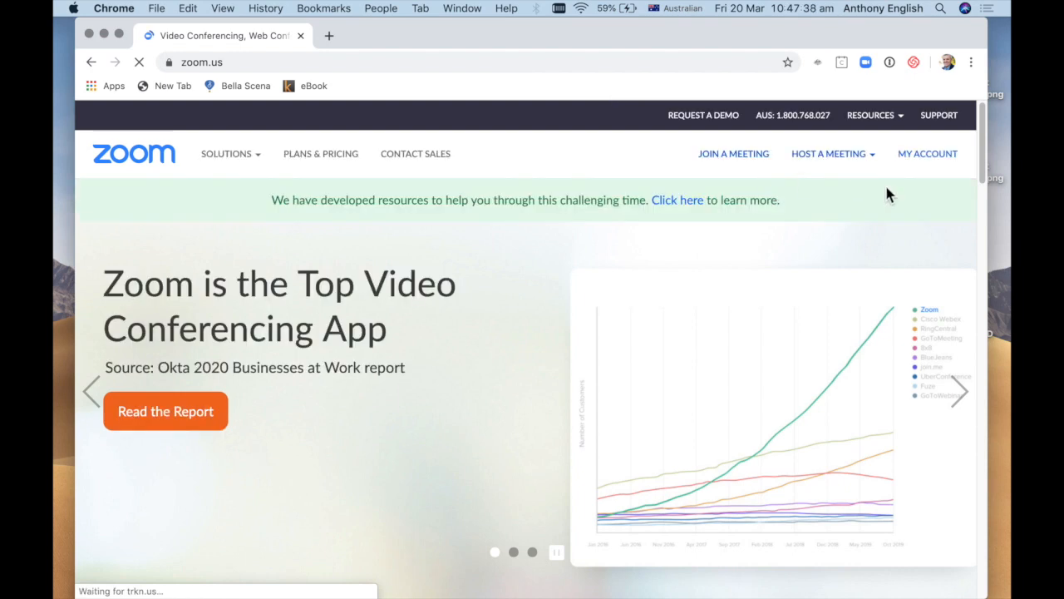
- Reach the Schedule a Meeting form through My Account and Meetings
click(829, 153)
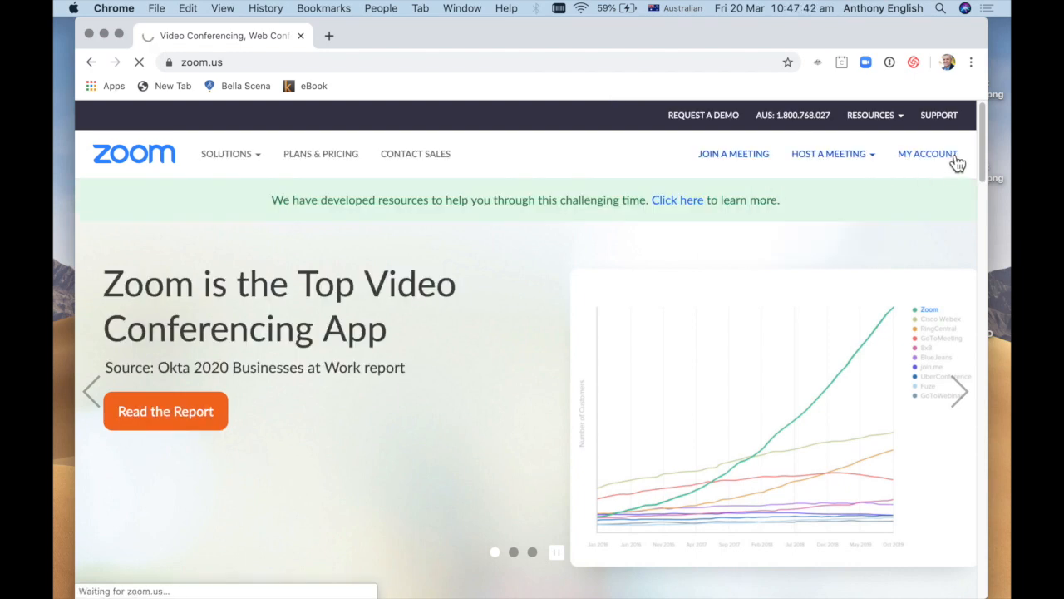
click(928, 153)
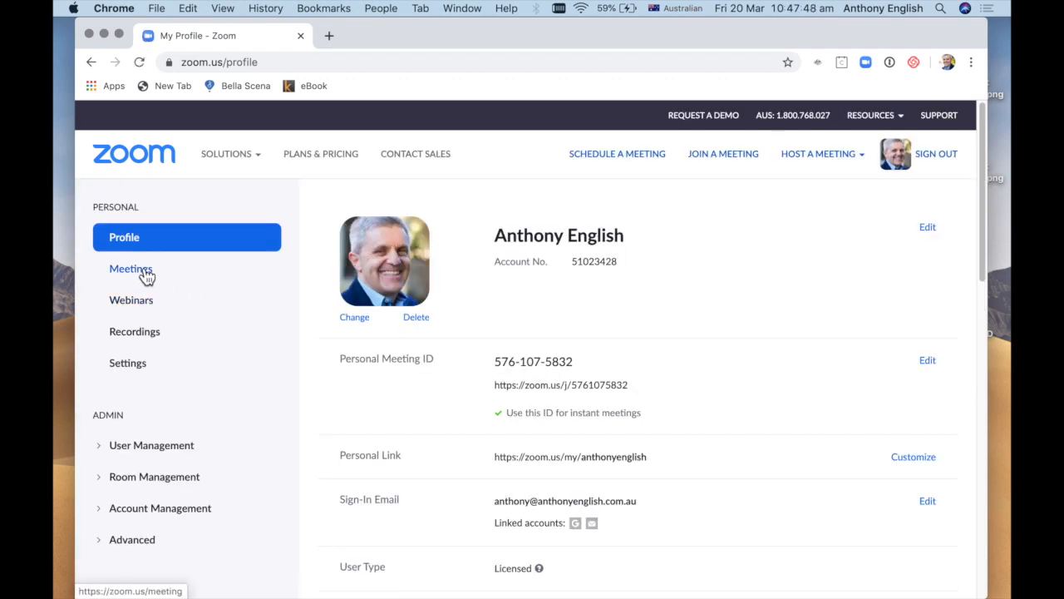
click(131, 267)
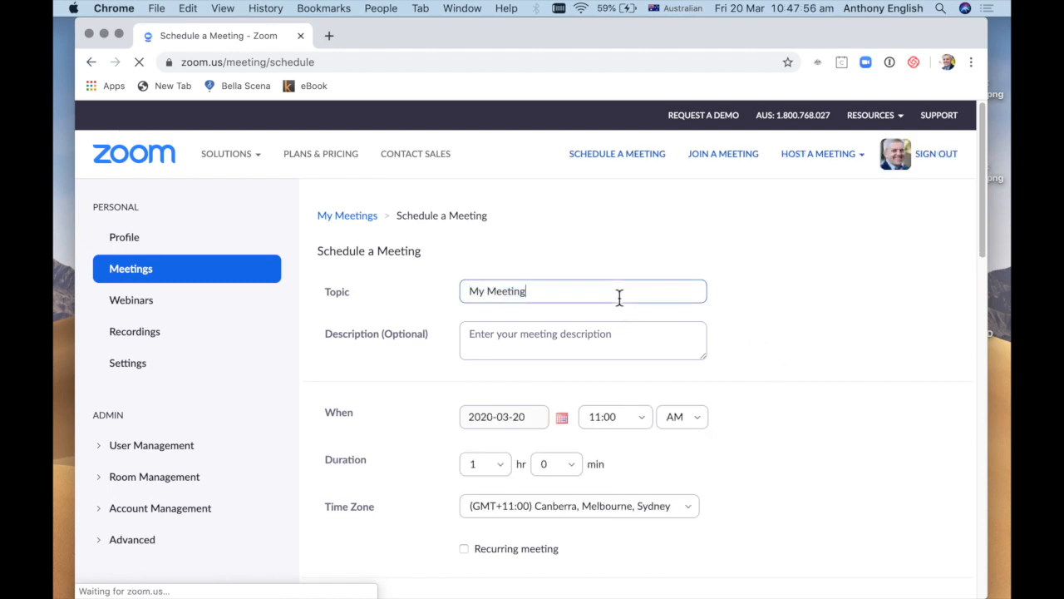
- Title the meeting 'Calm & Courage' with description 'Chance to catch your breath…one tiny step at a time.'
text(Calm)
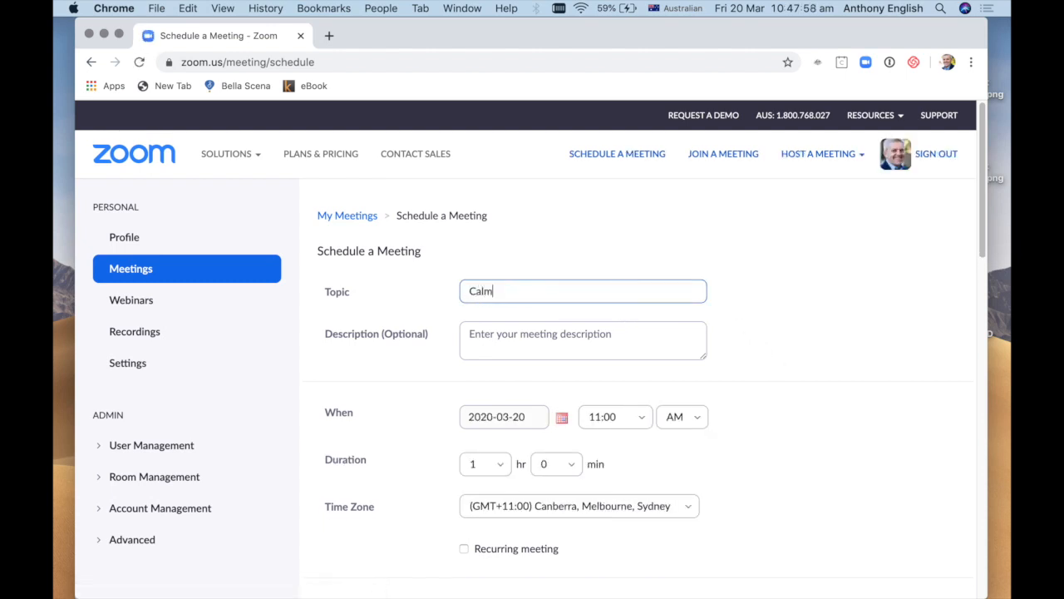
text(& Courage)
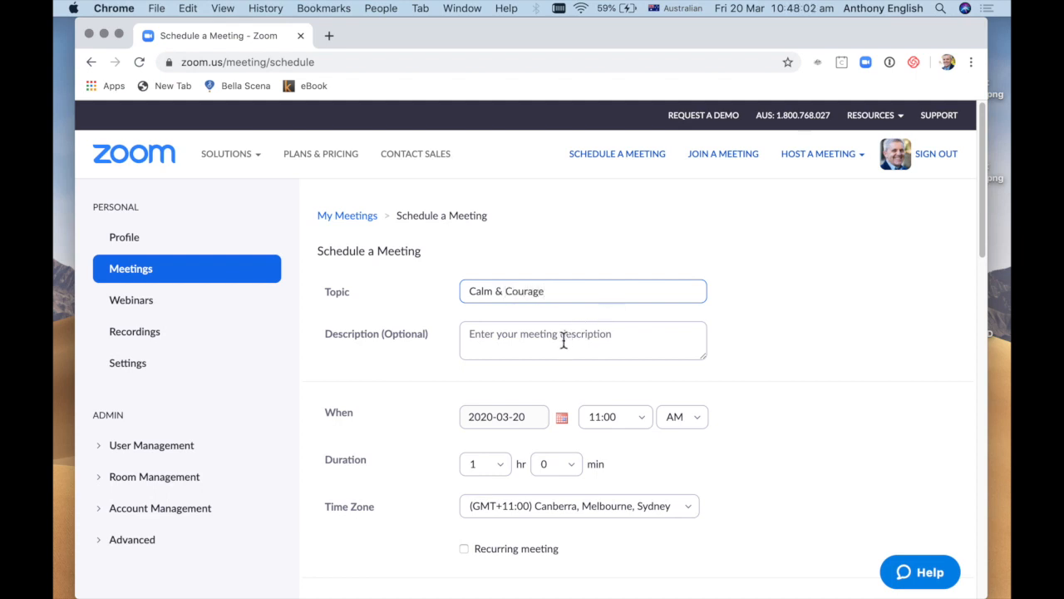
text(Chance to catch your breath and work through this one tiny step at a time.)
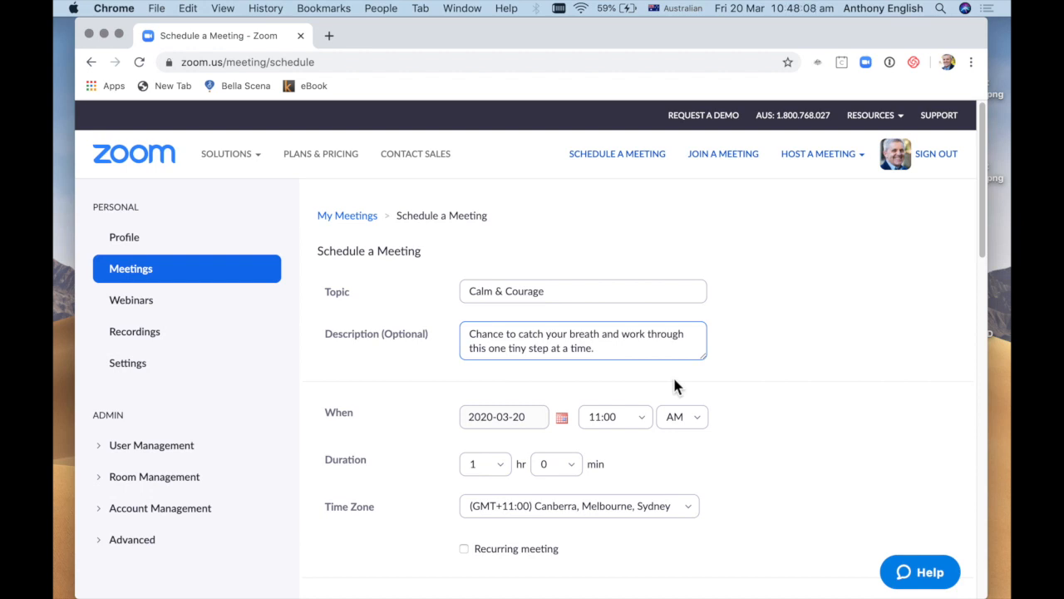
click(611, 417)
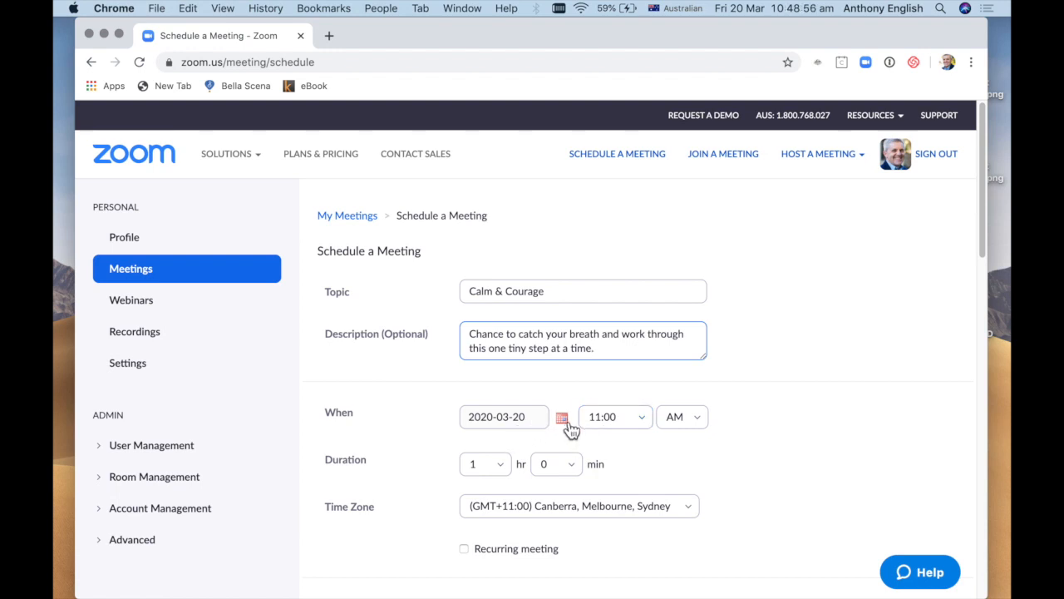
- Set the meeting duration to 1 hr 30 minutes
click(607, 416)
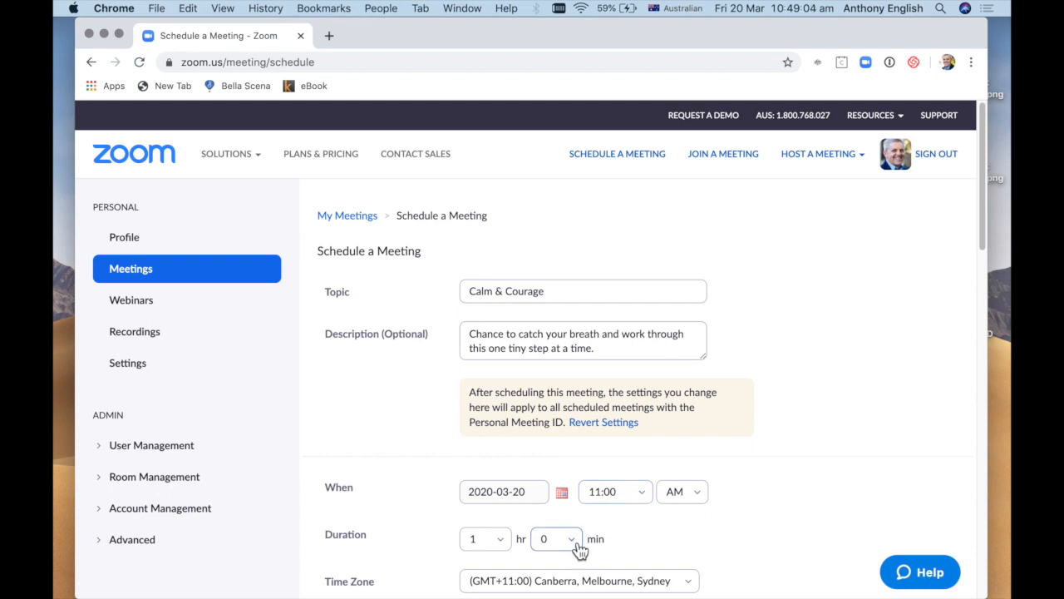
click(555, 539)
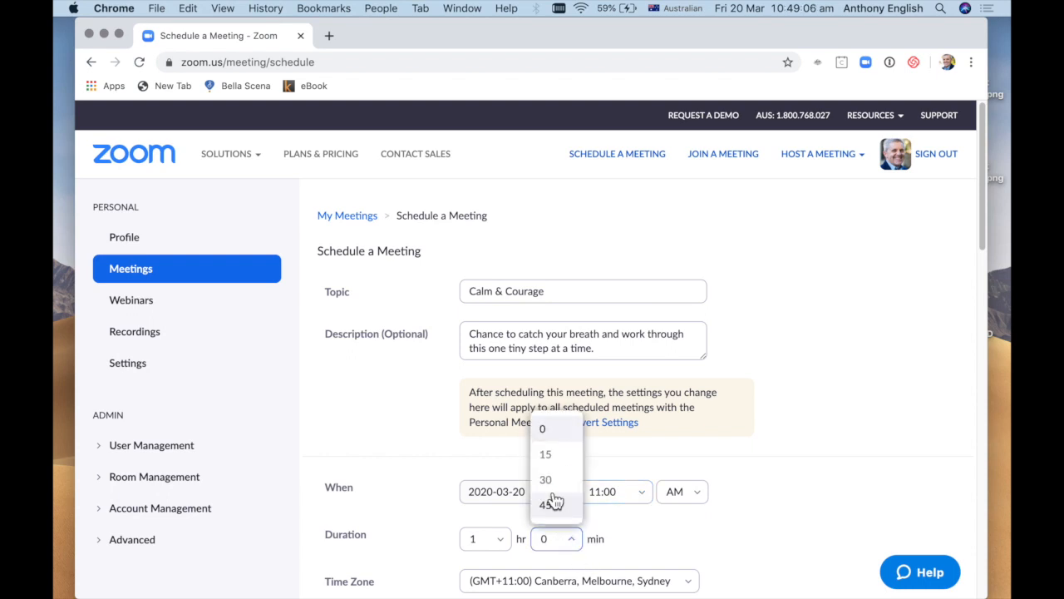
click(545, 479)
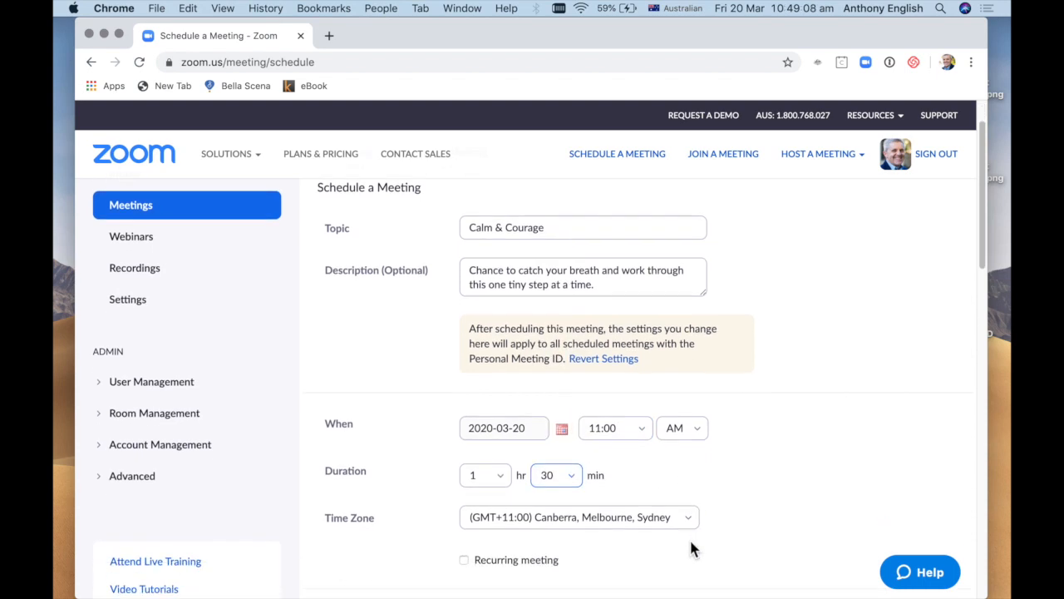
scroll(down, 3)
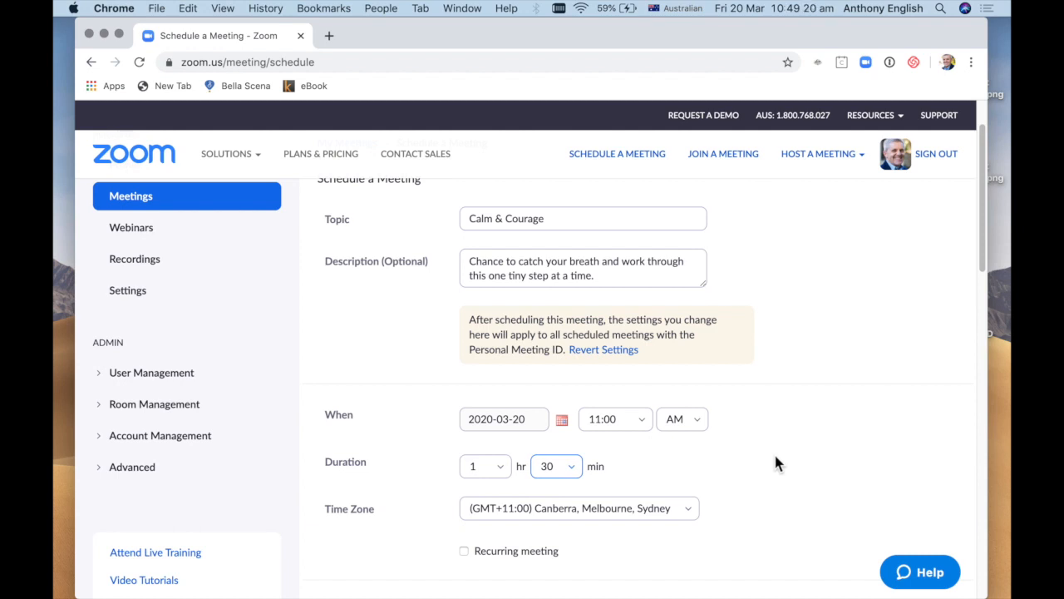
mouse_move(761, 450)
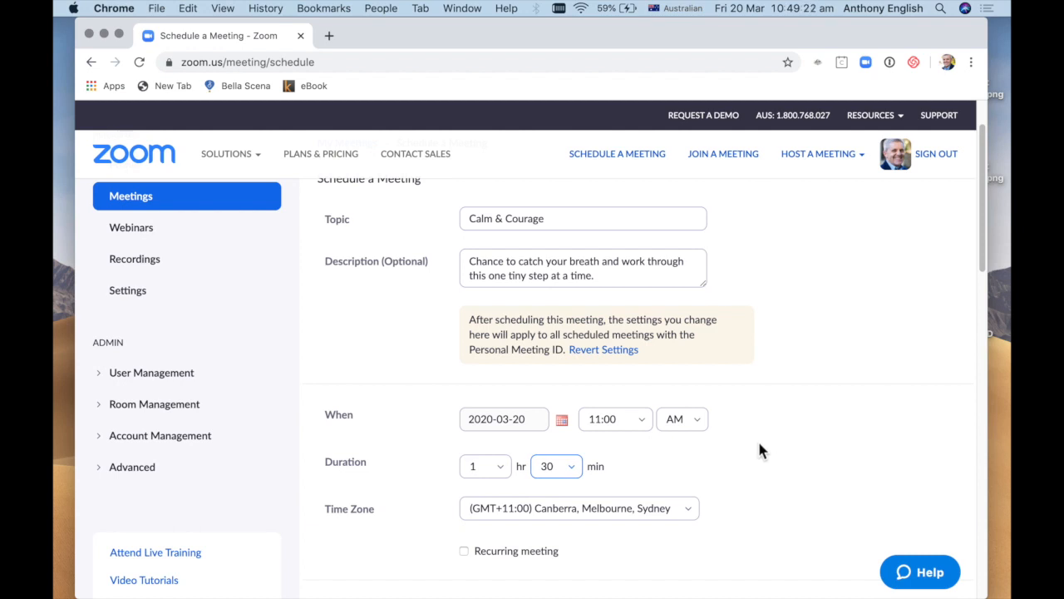
scroll(down, 3)
text(convert sydney time to)
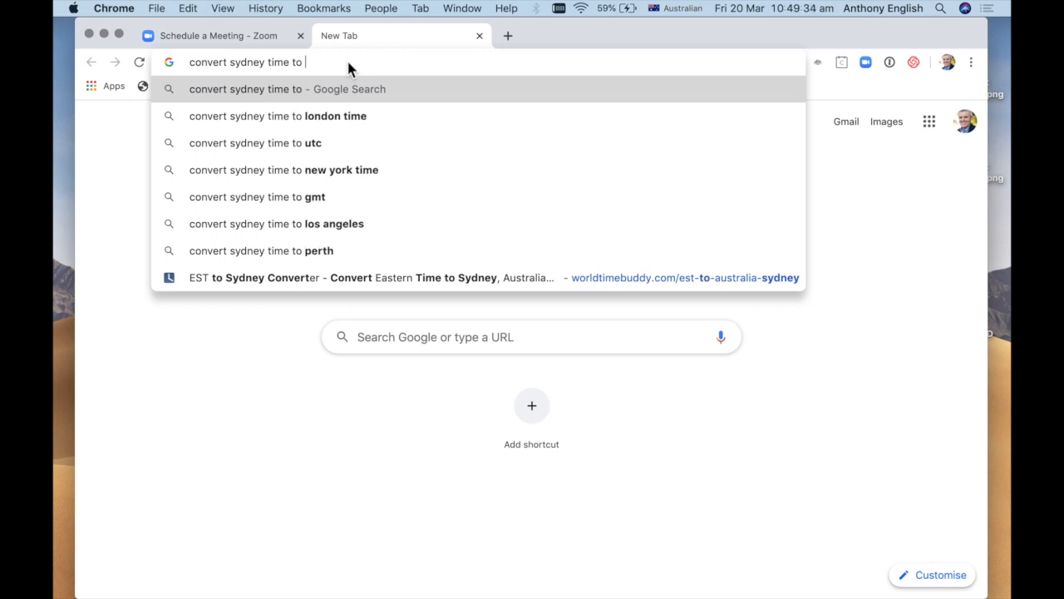
- Search 'convert sydney time to new york time' and browse TimeBie's conversion chart
text(n)
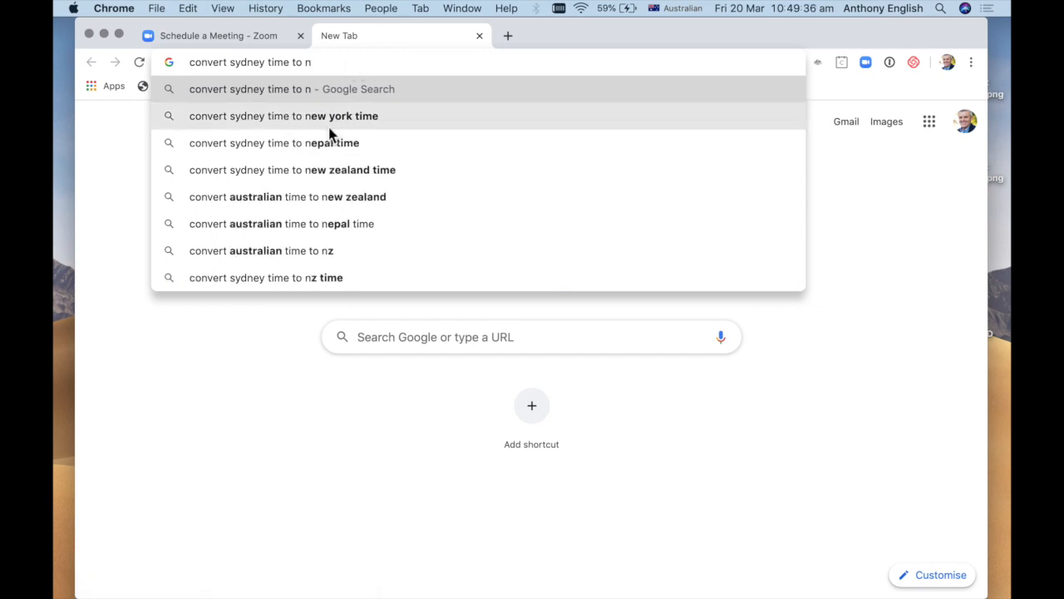
click(283, 116)
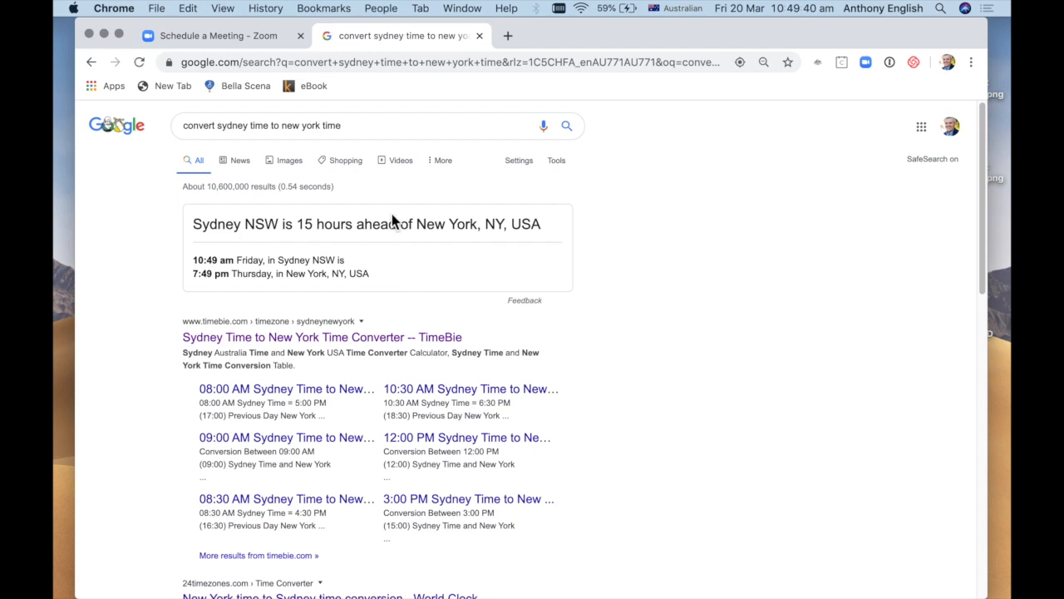
click(322, 337)
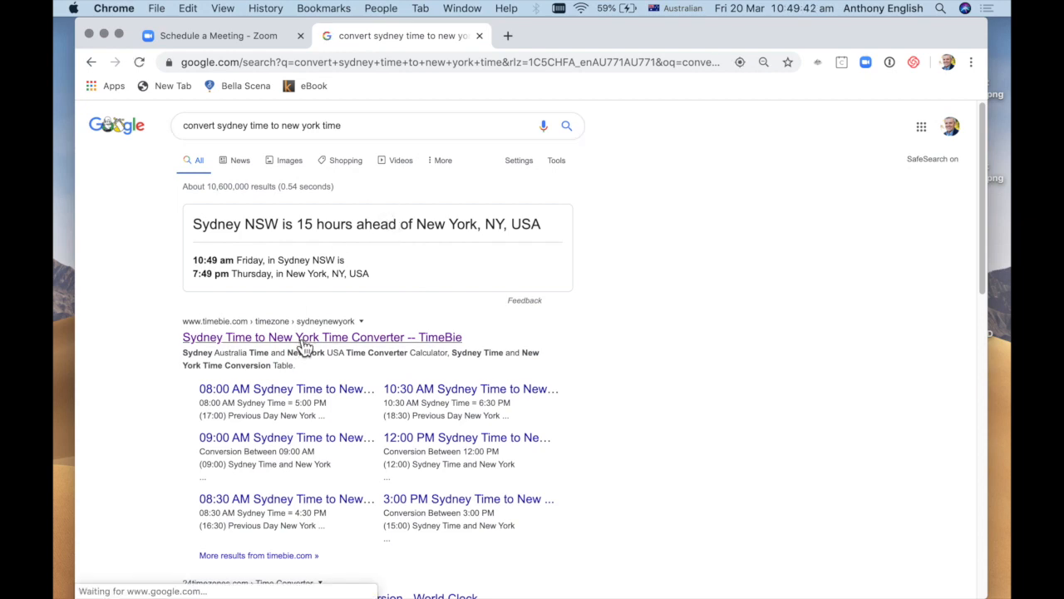
click(322, 336)
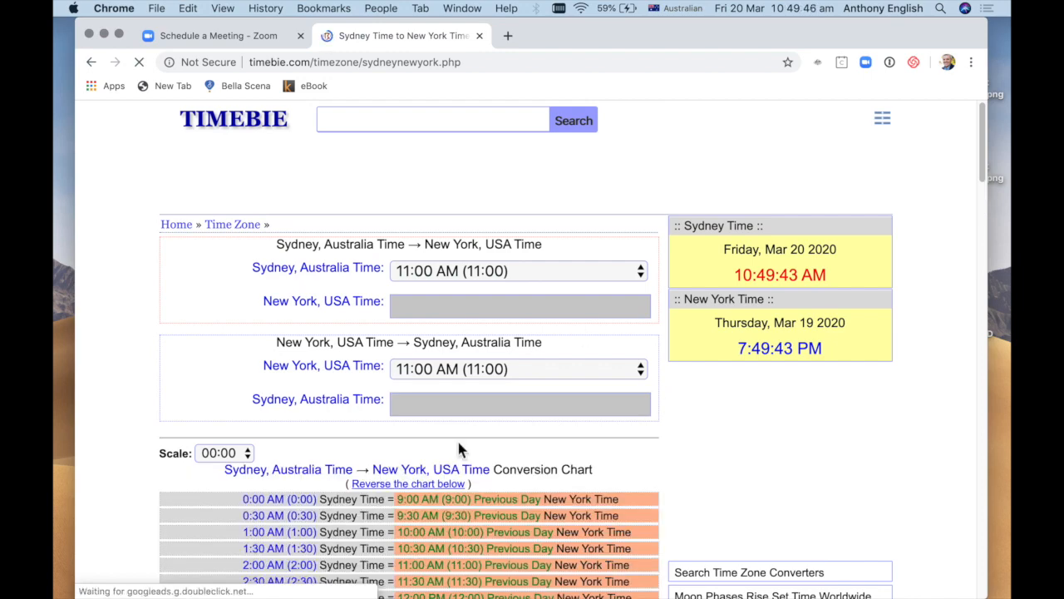
scroll(down, 3)
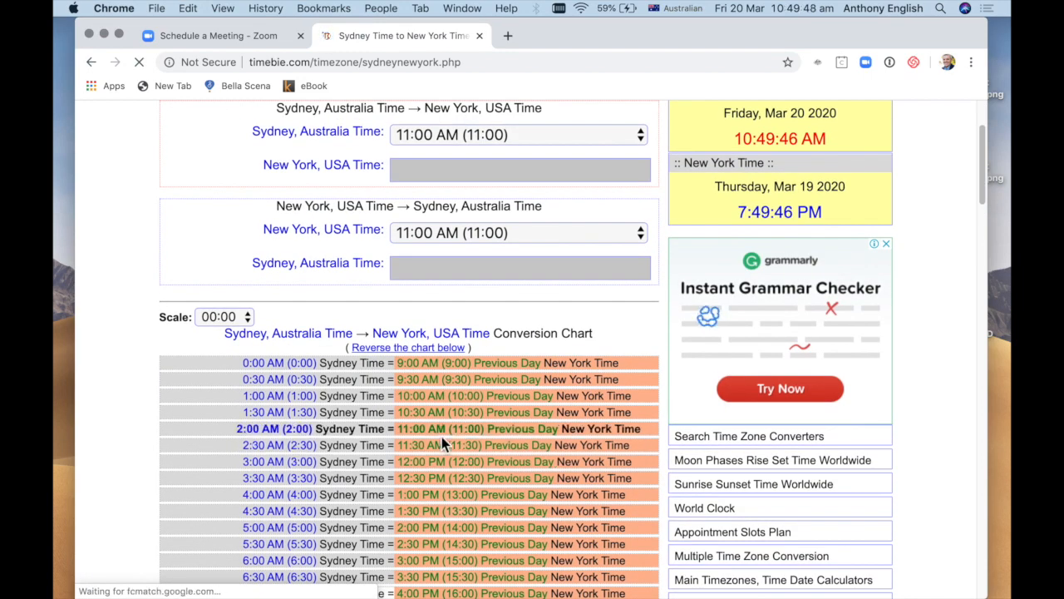
scroll(down, 3)
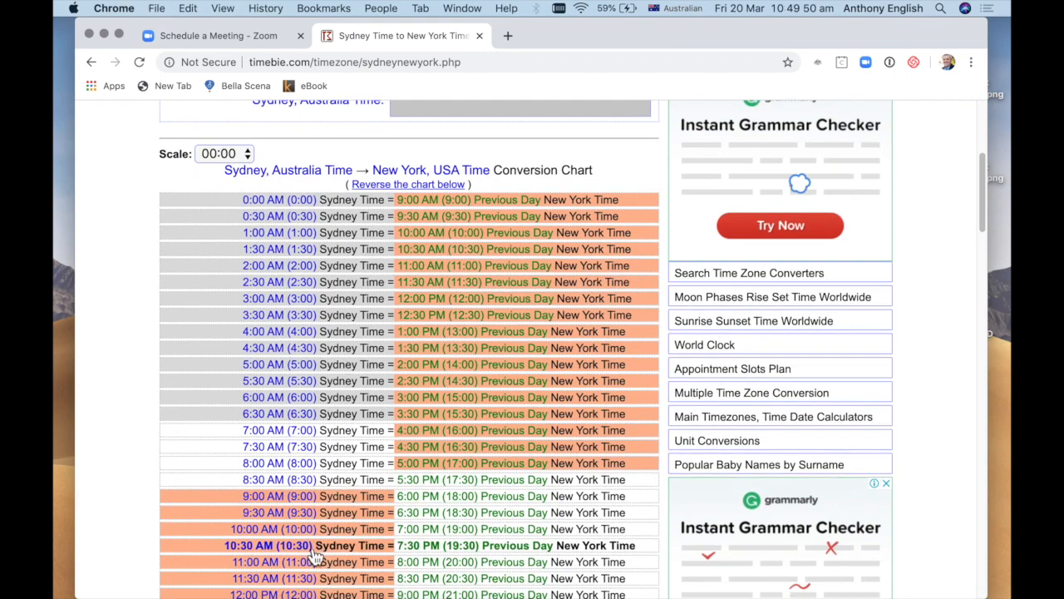
scroll(down, 3)
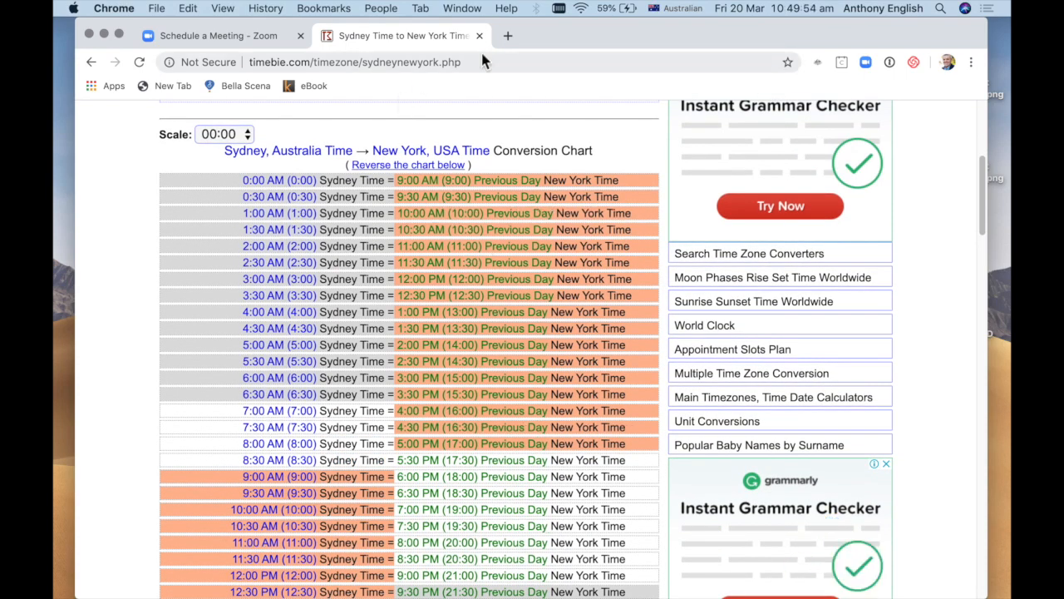
click(219, 35)
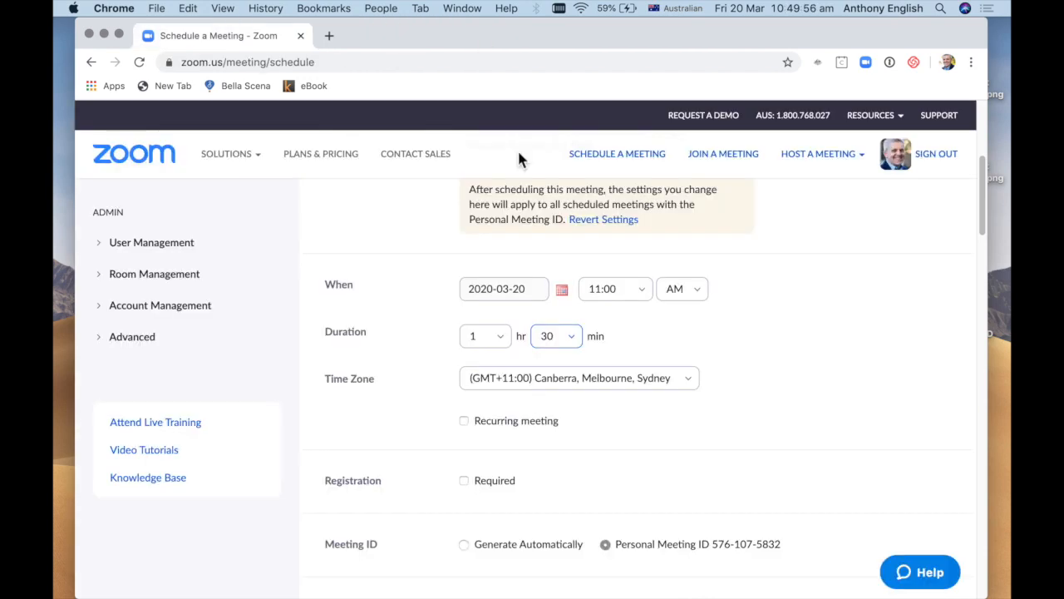
scroll(down, 3)
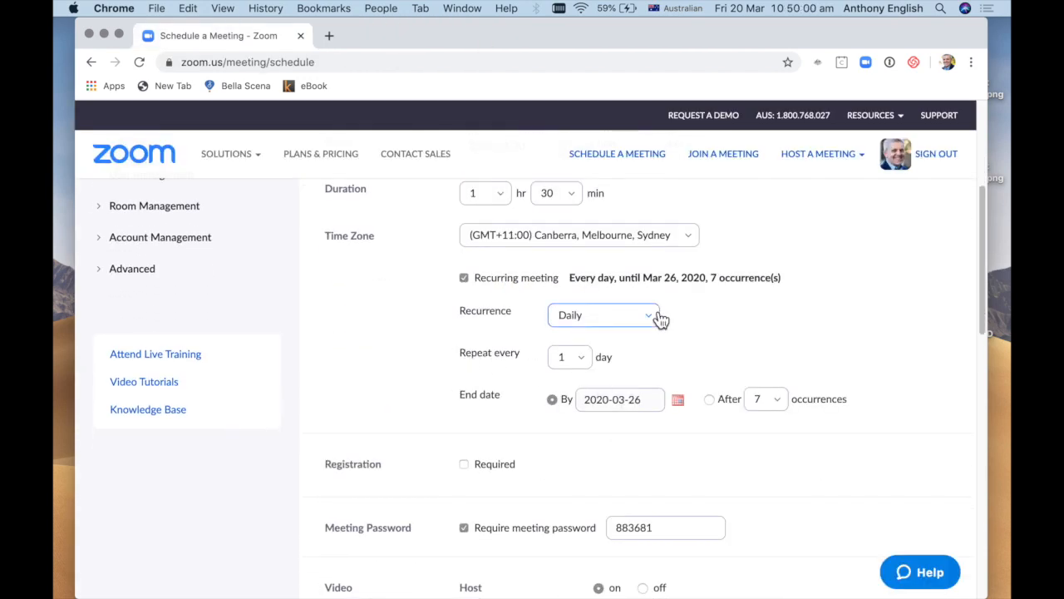
click(603, 314)
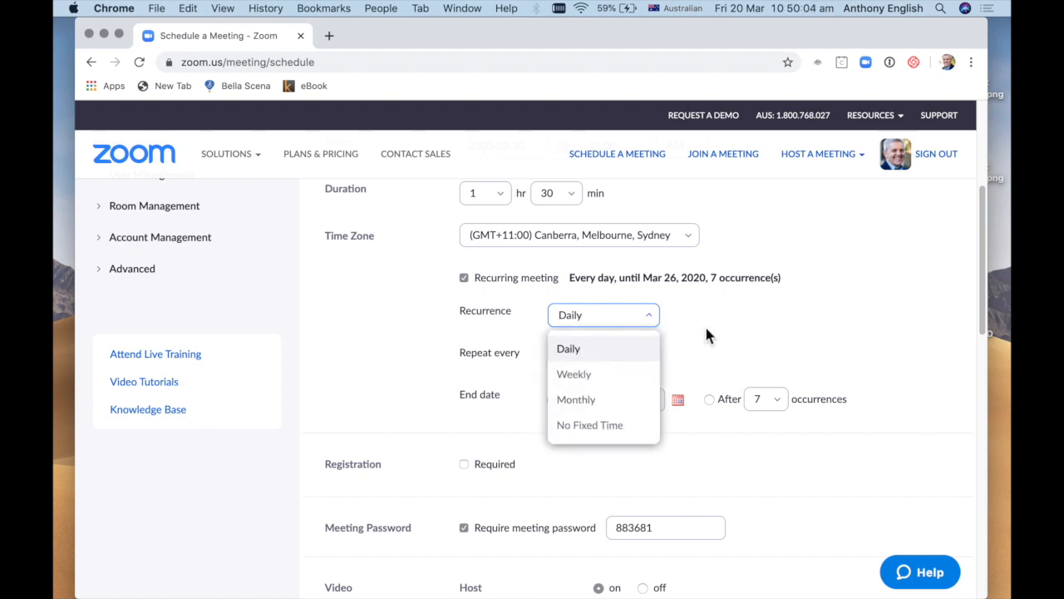
click(569, 349)
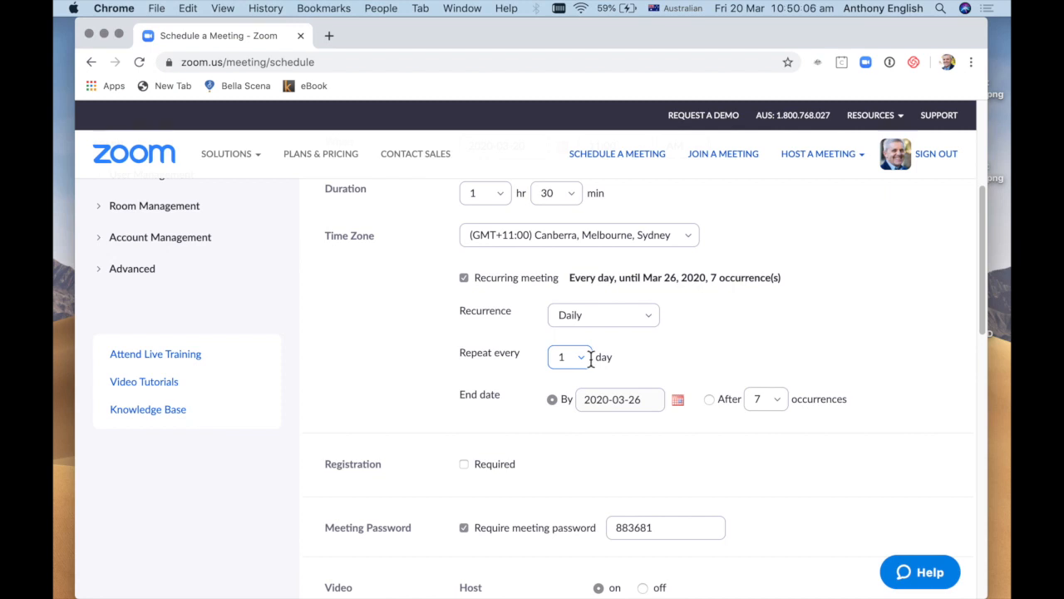
click(570, 356)
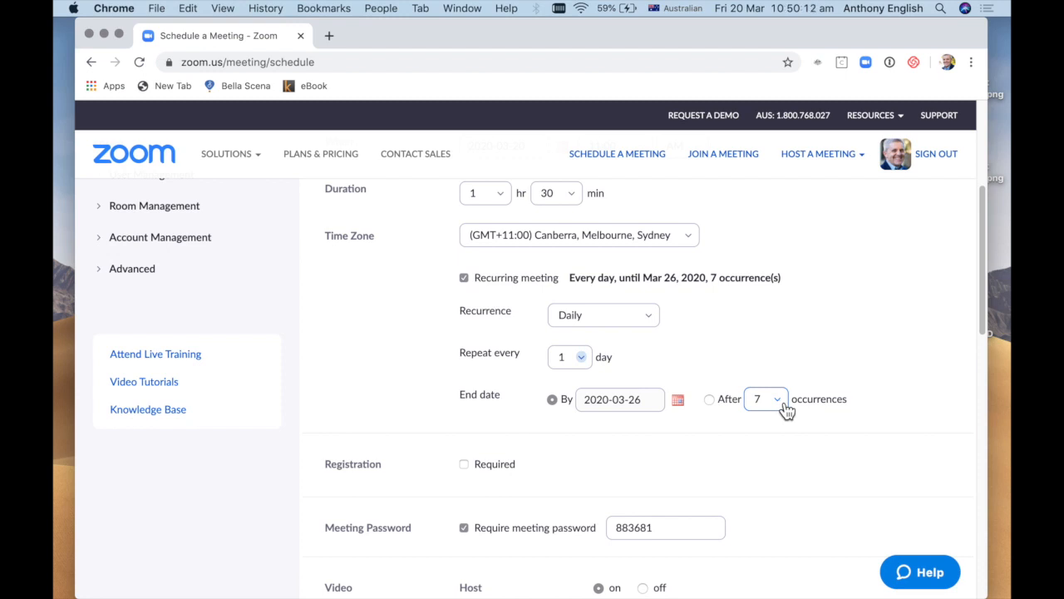
mouse_move(746, 439)
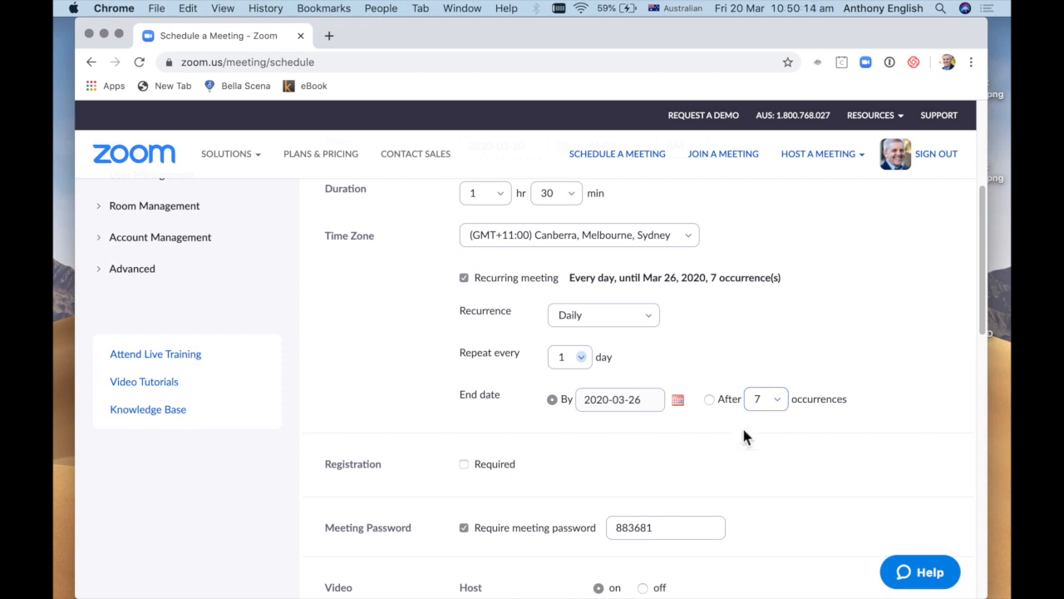
mouse_move(744, 374)
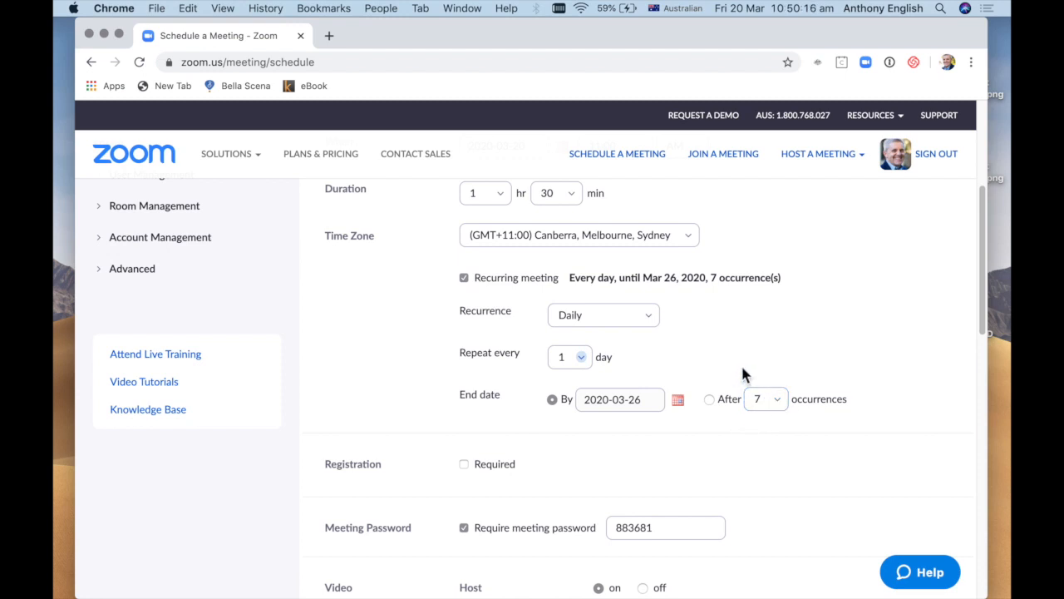
- Uncheck Require meeting password and set Participant video to off
scroll(down, 3)
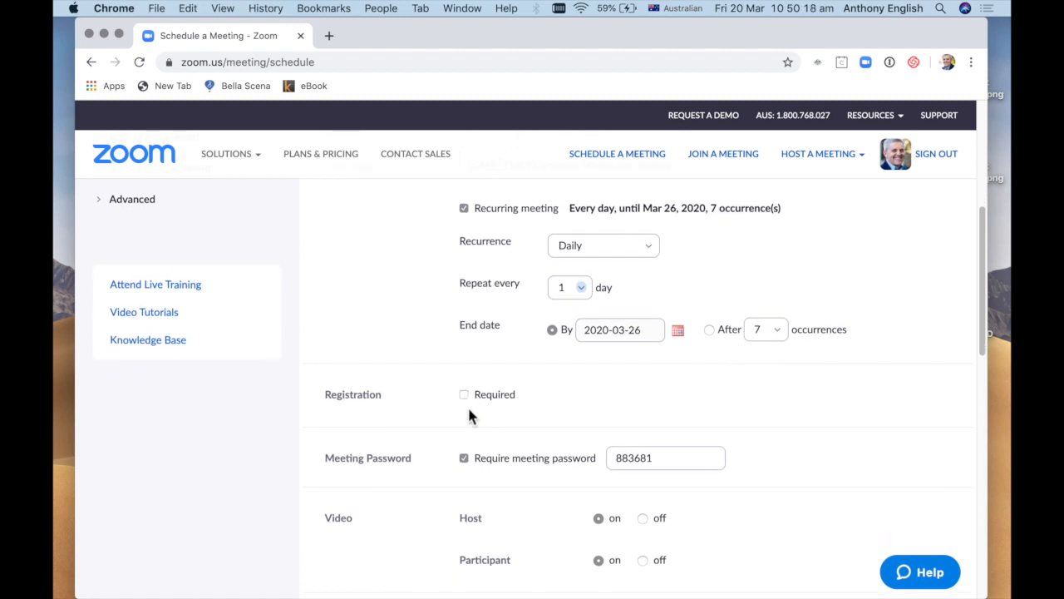
mouse_move(466, 408)
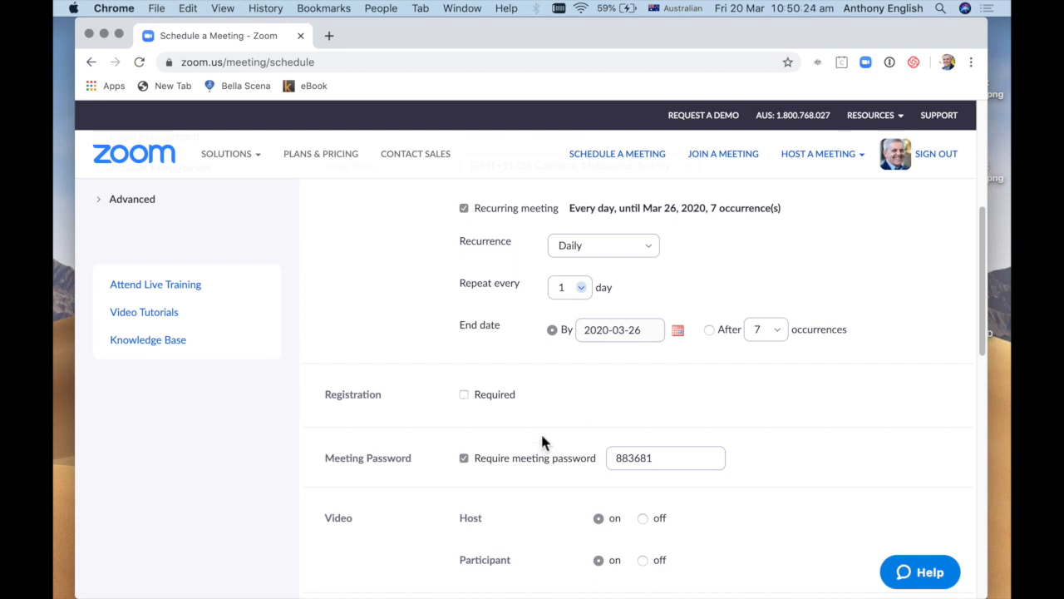
click(464, 458)
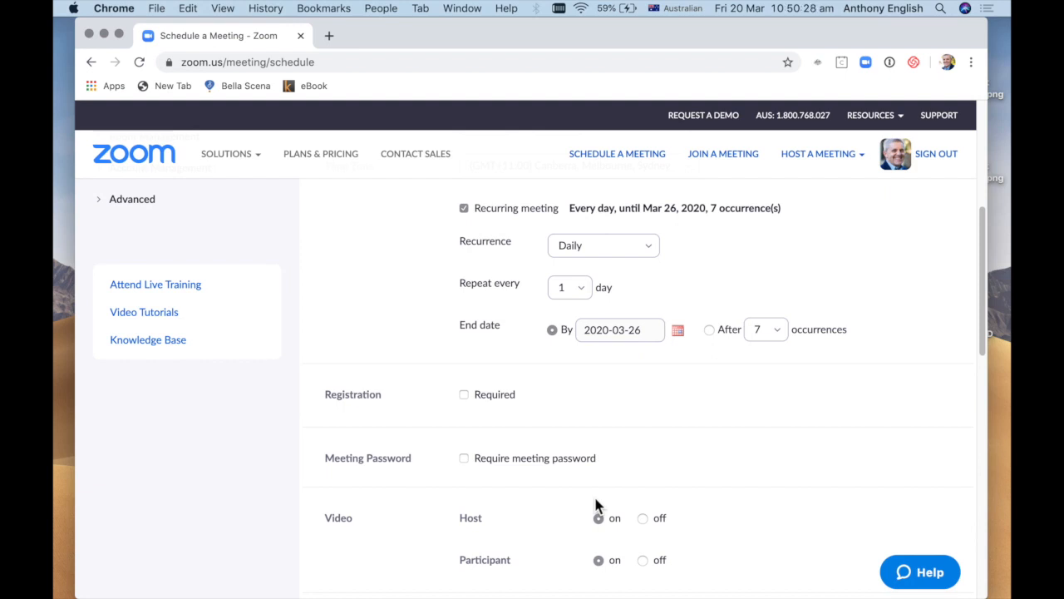
scroll(down, 3)
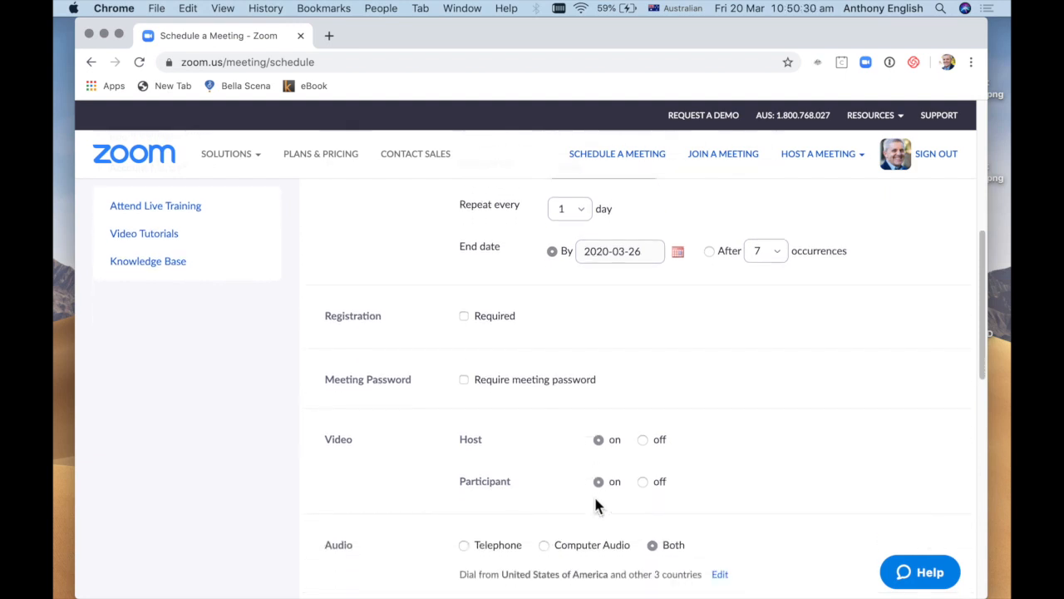
scroll(down, 3)
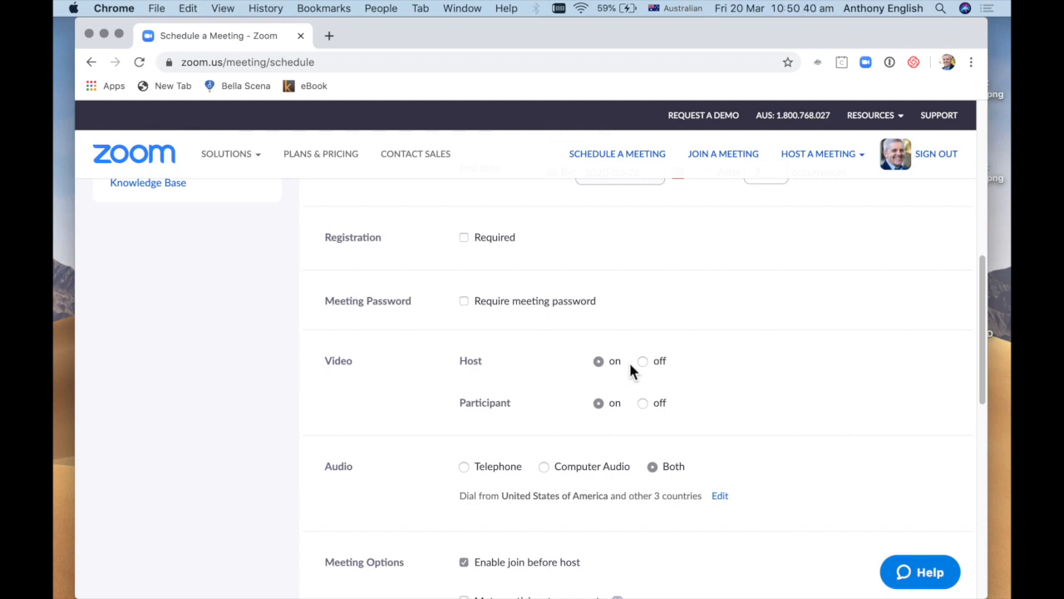
mouse_move(663, 361)
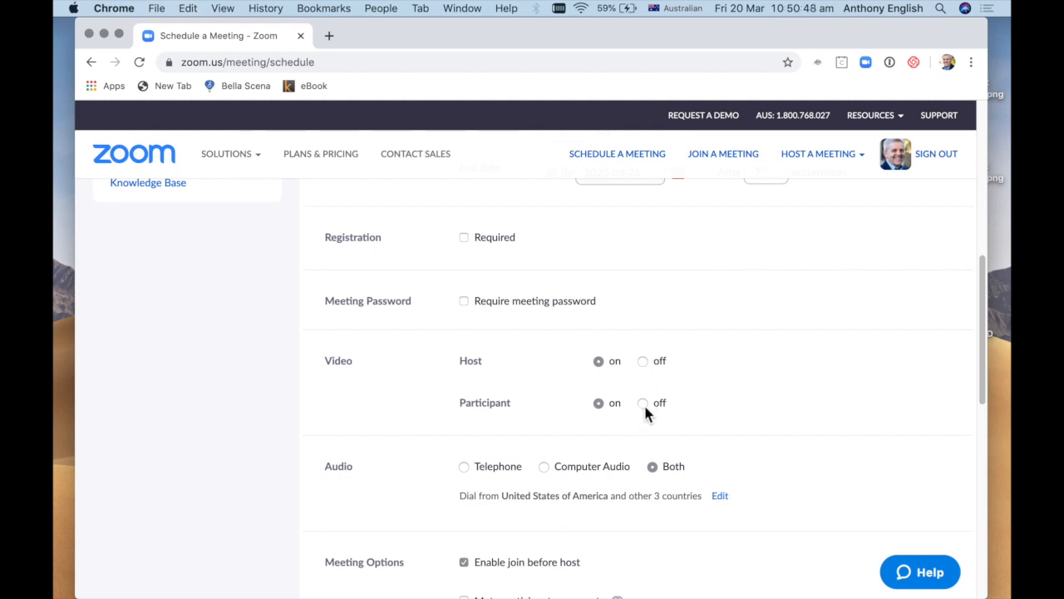
click(643, 402)
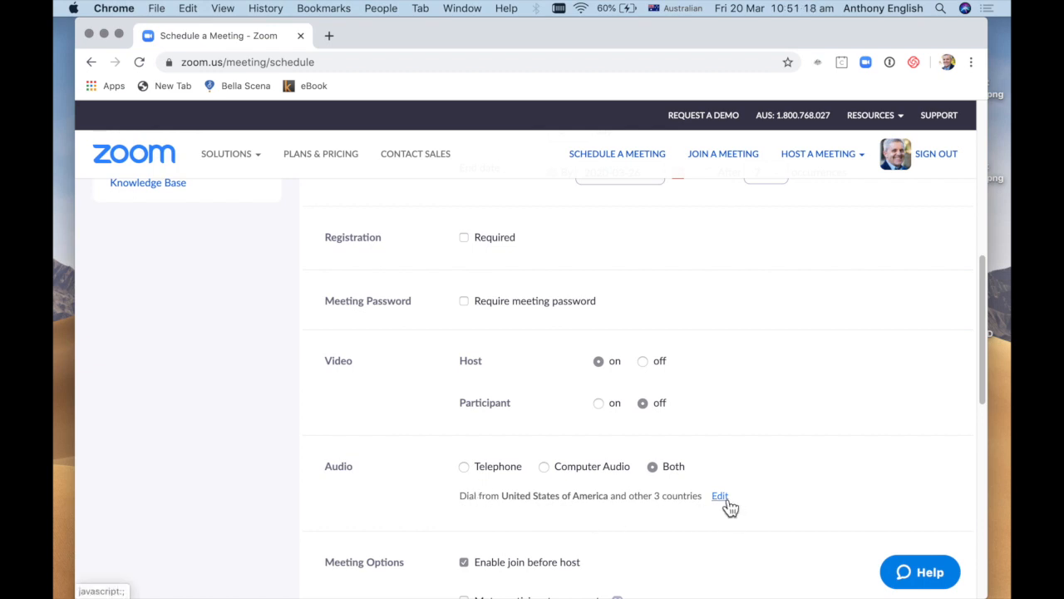
- Tick United Kingdom in the dial-in country list, bringing the total to five
click(719, 496)
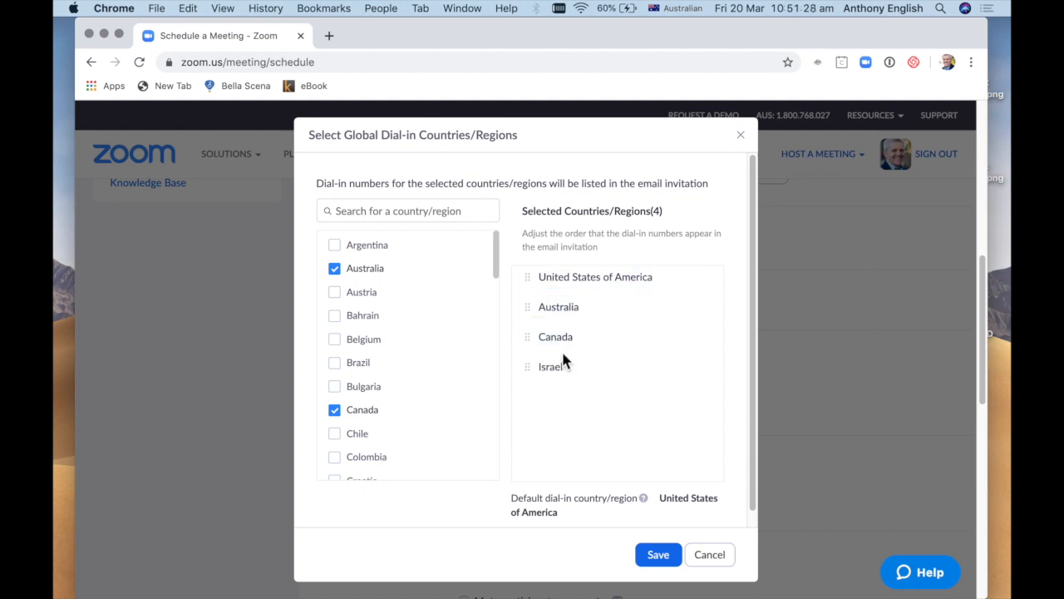
scroll(down, 3)
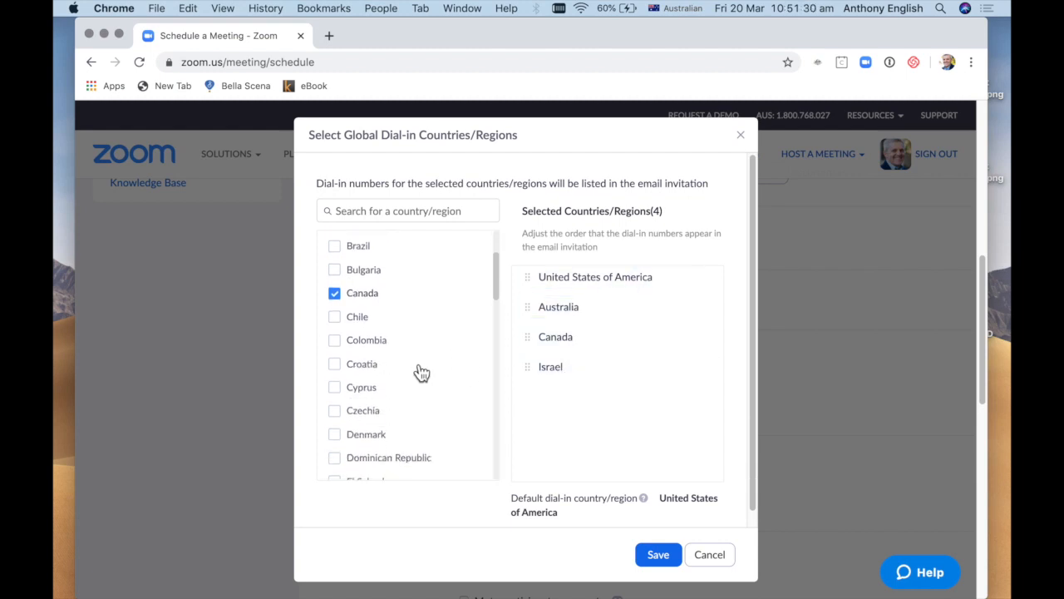
scroll(down, 3)
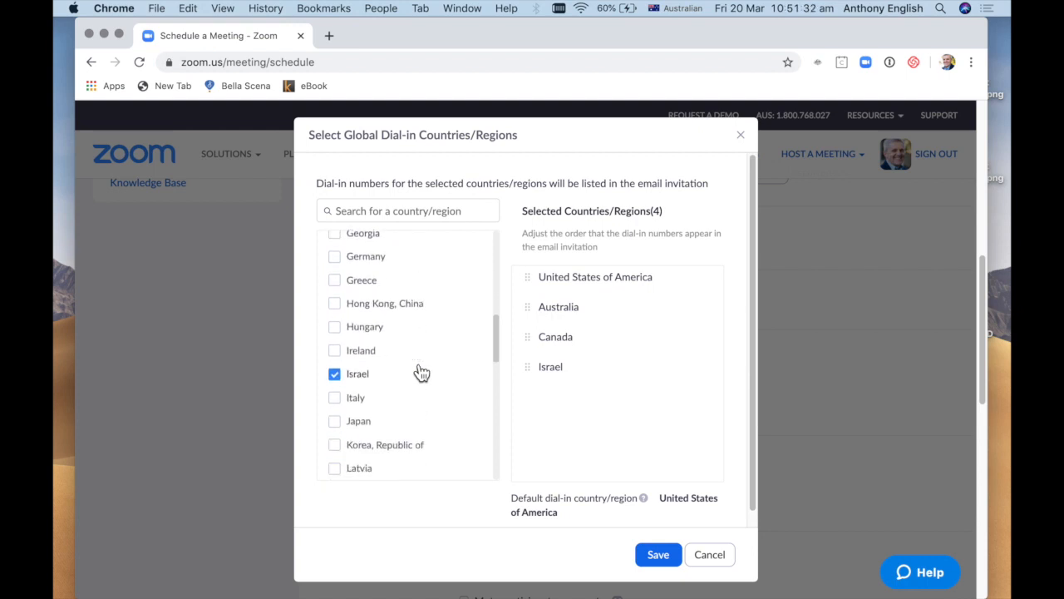
scroll(down, 3)
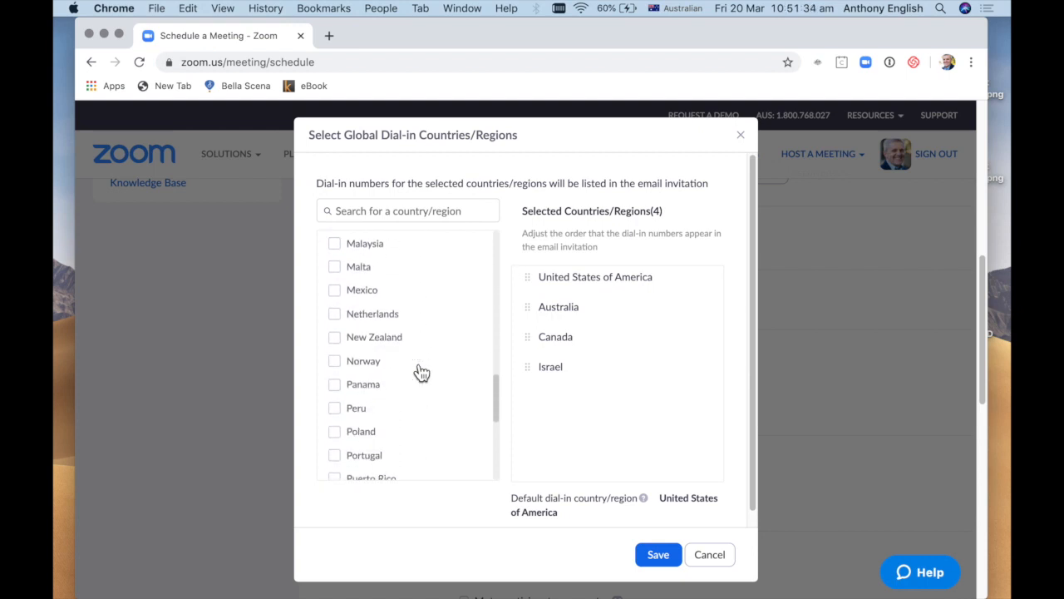
scroll(down, 3)
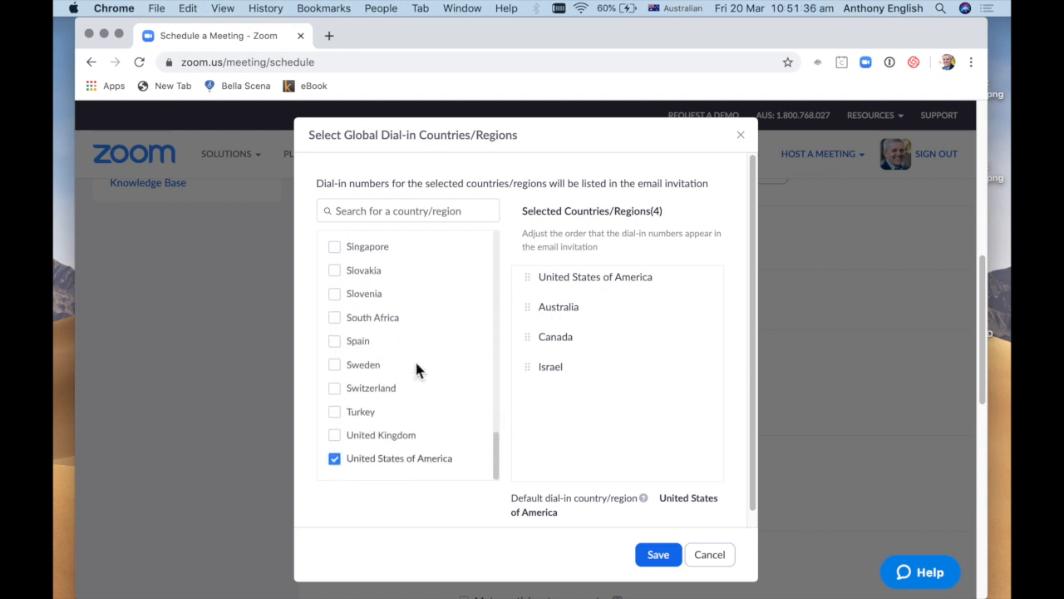
click(333, 435)
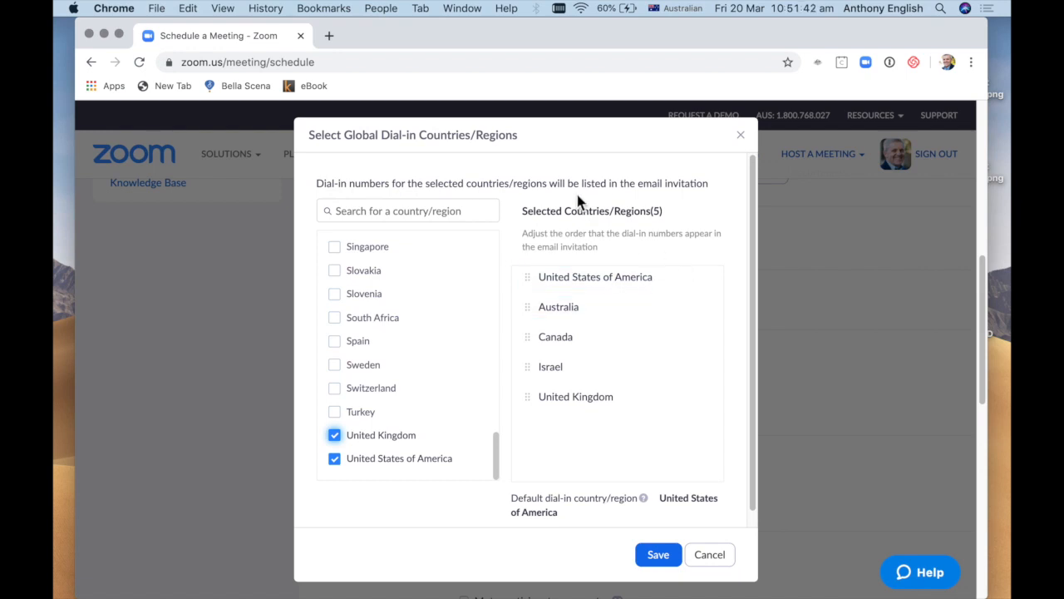
mouse_move(629, 223)
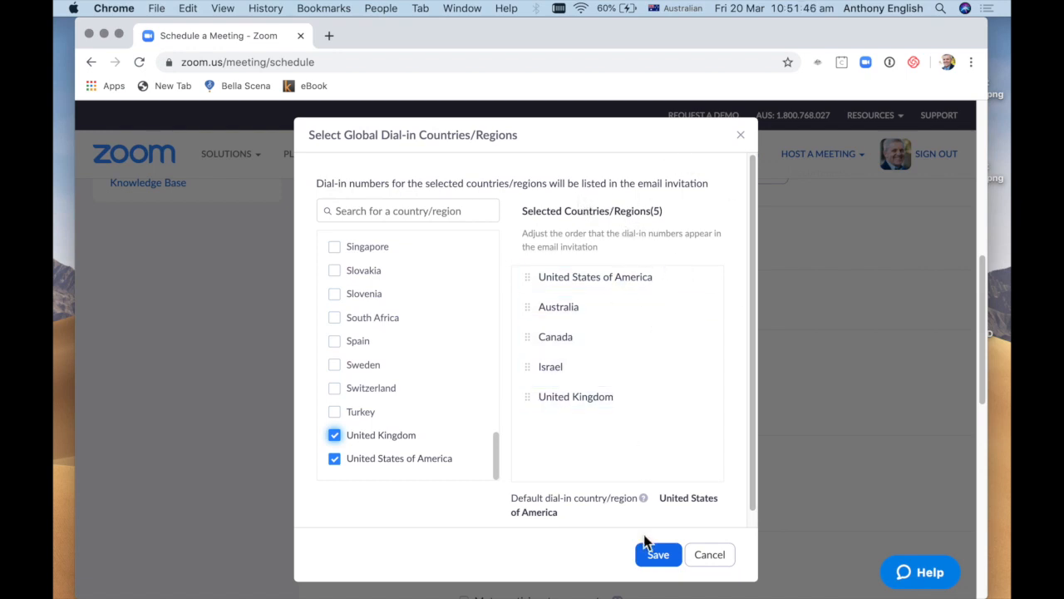
mouse_move(682, 537)
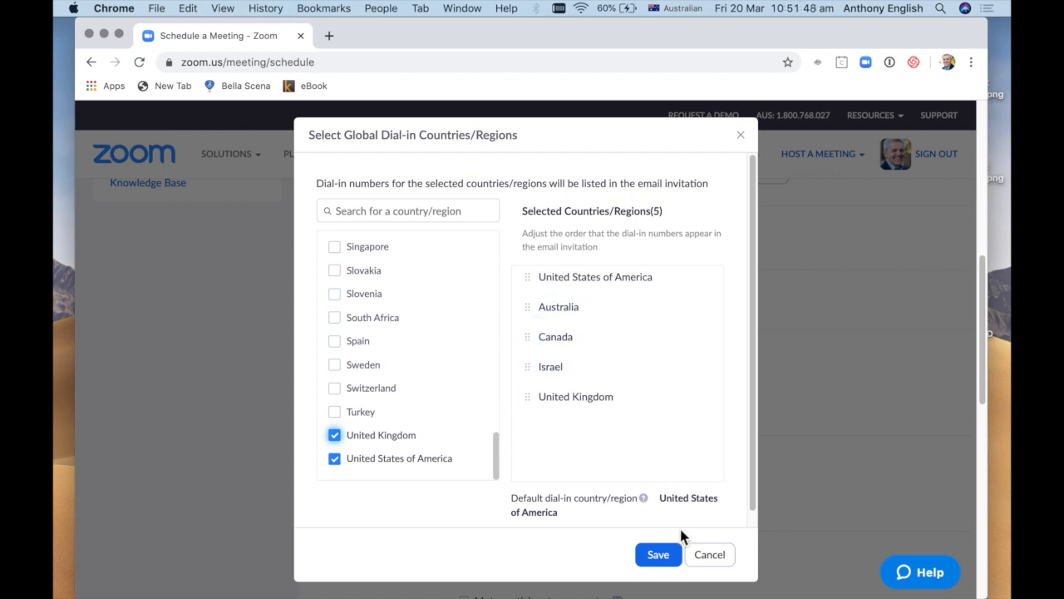
click(658, 554)
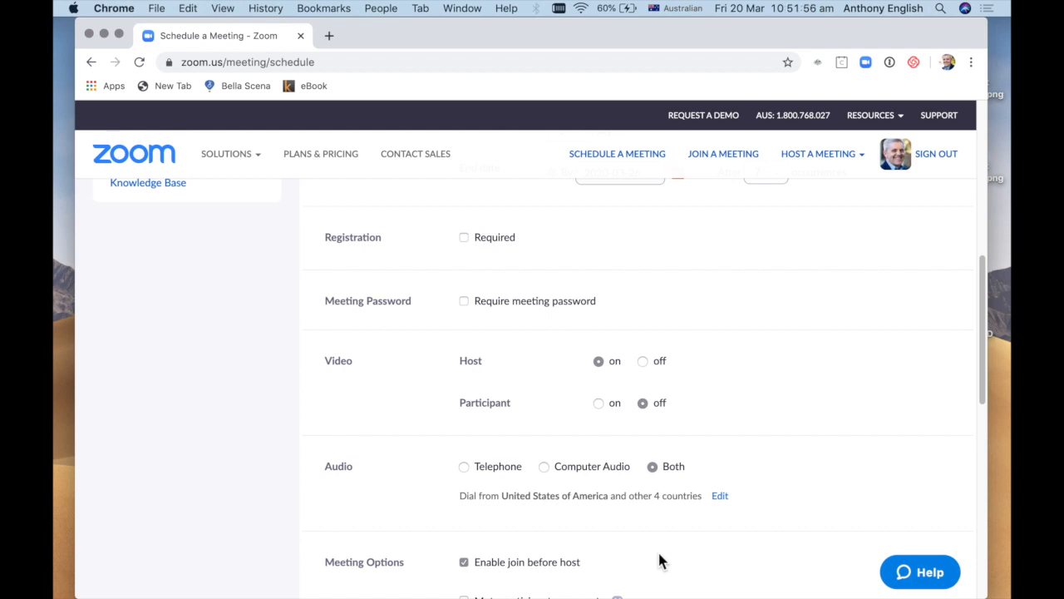
scroll(down, 3)
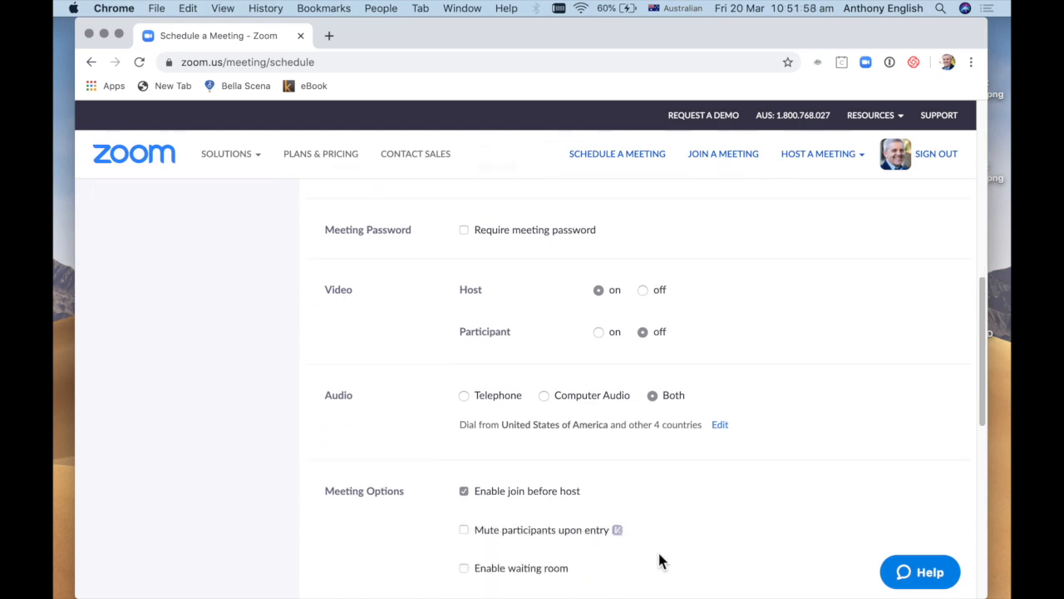
scroll(down, 3)
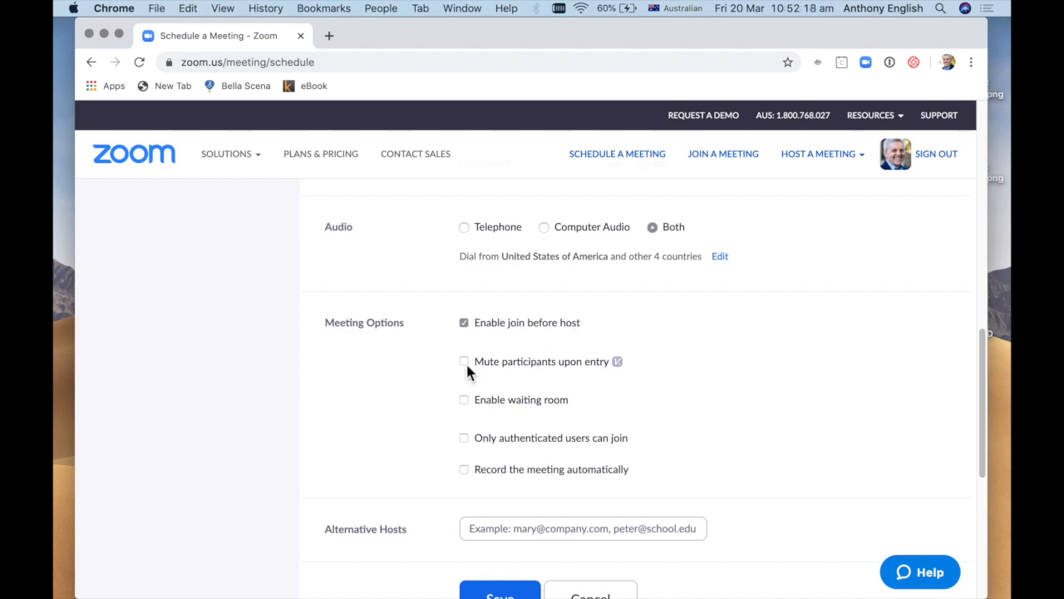
- Enable mute upon entry, waiting room, and automatic recording on the local computer
click(463, 361)
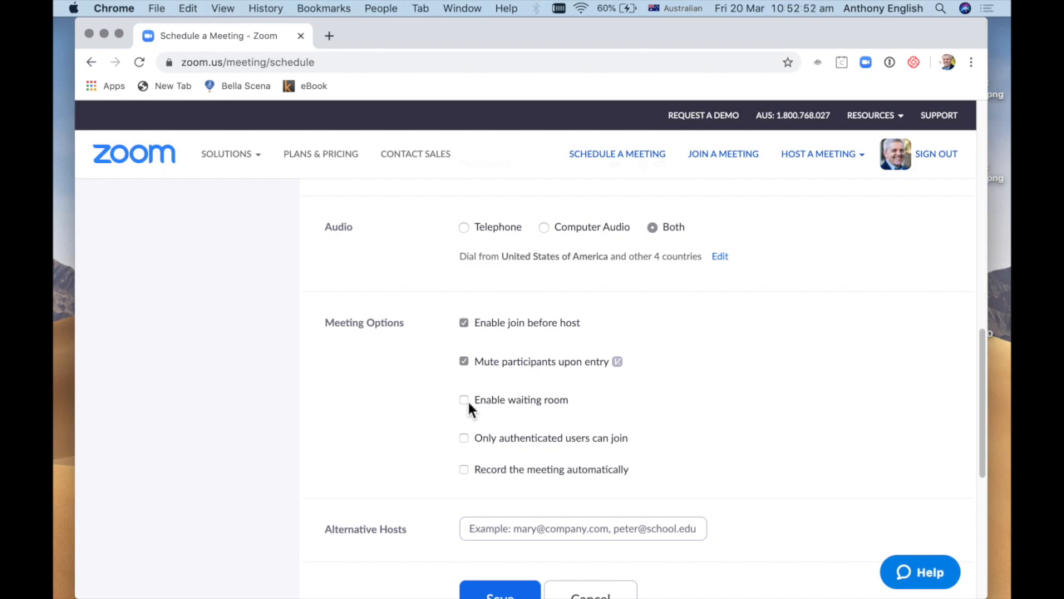
click(464, 400)
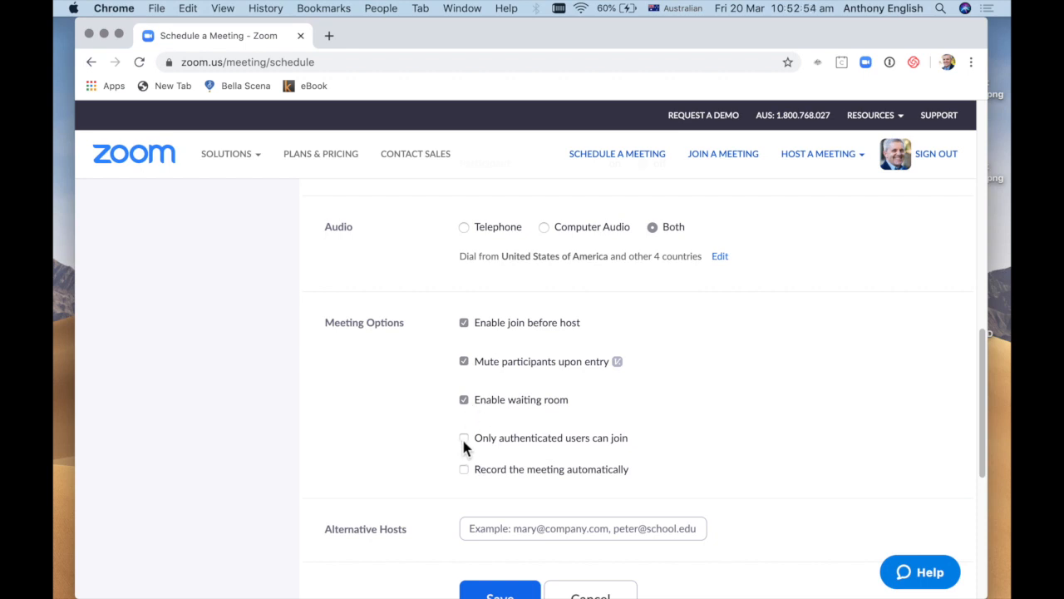
mouse_move(603, 444)
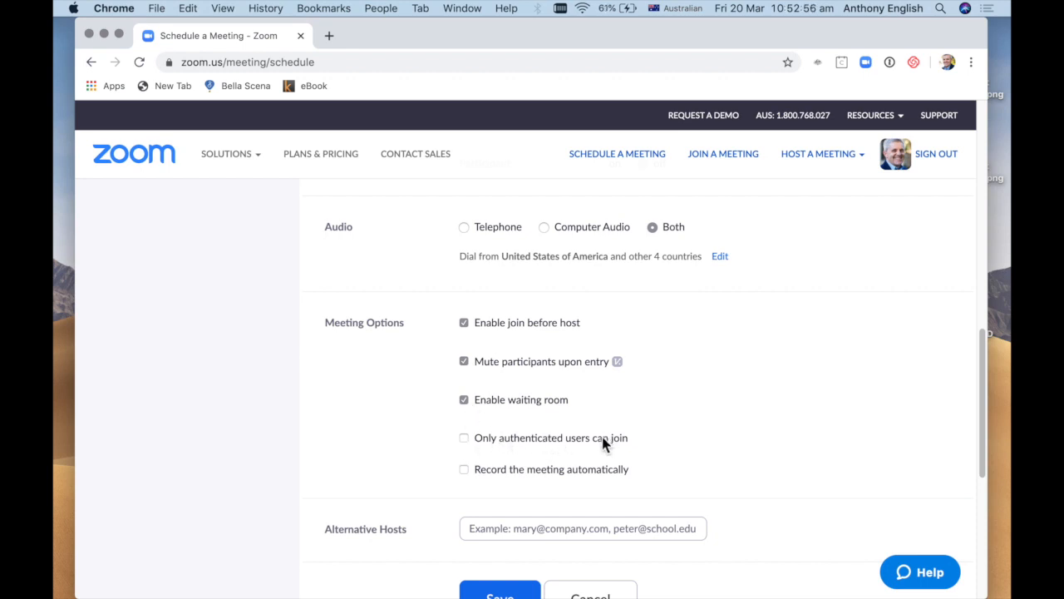
mouse_move(464, 485)
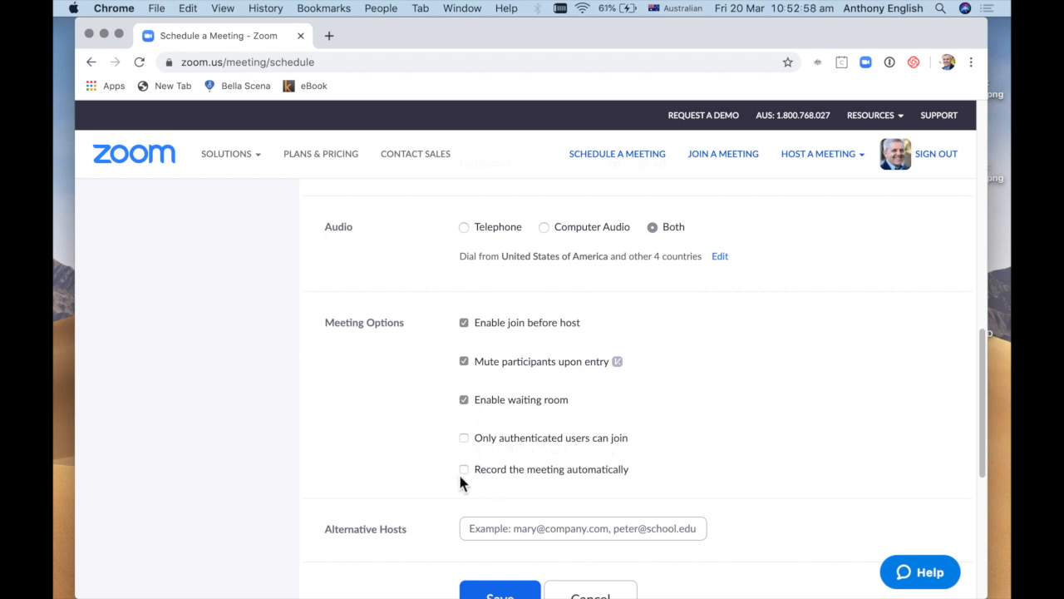
click(464, 470)
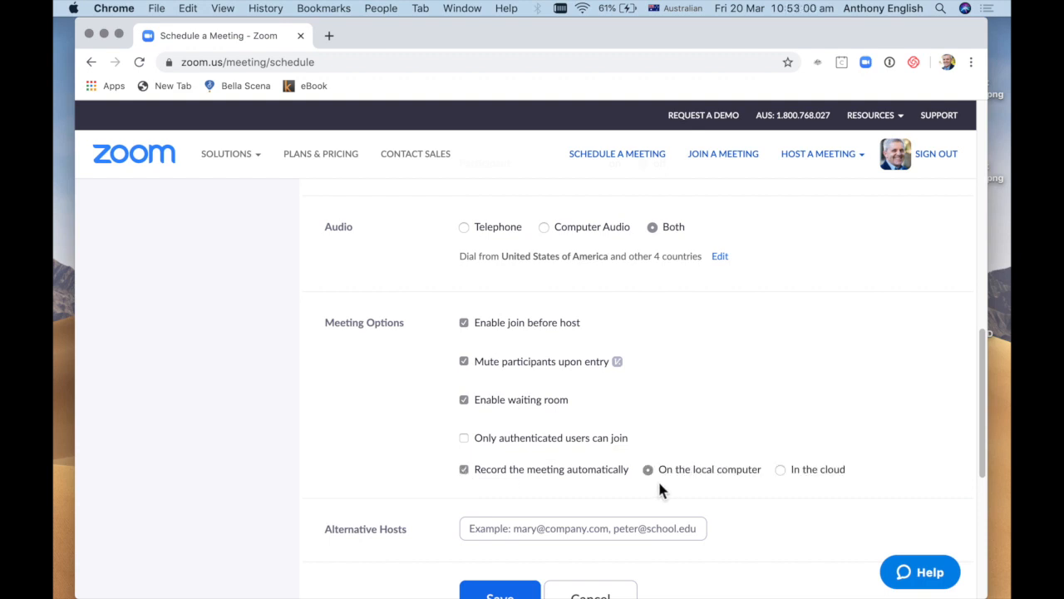
mouse_move(705, 468)
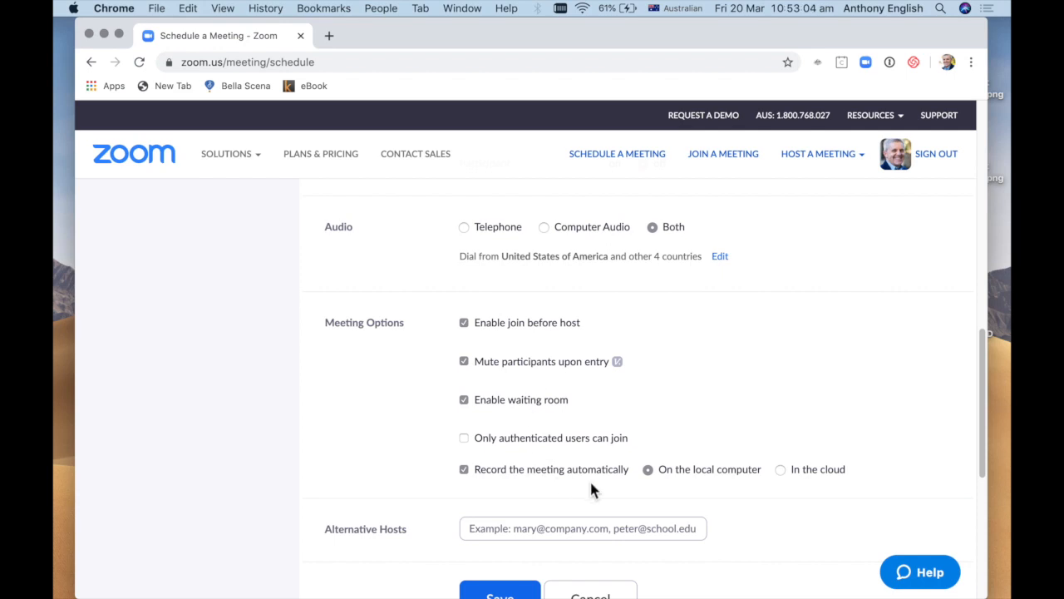
scroll(down, 3)
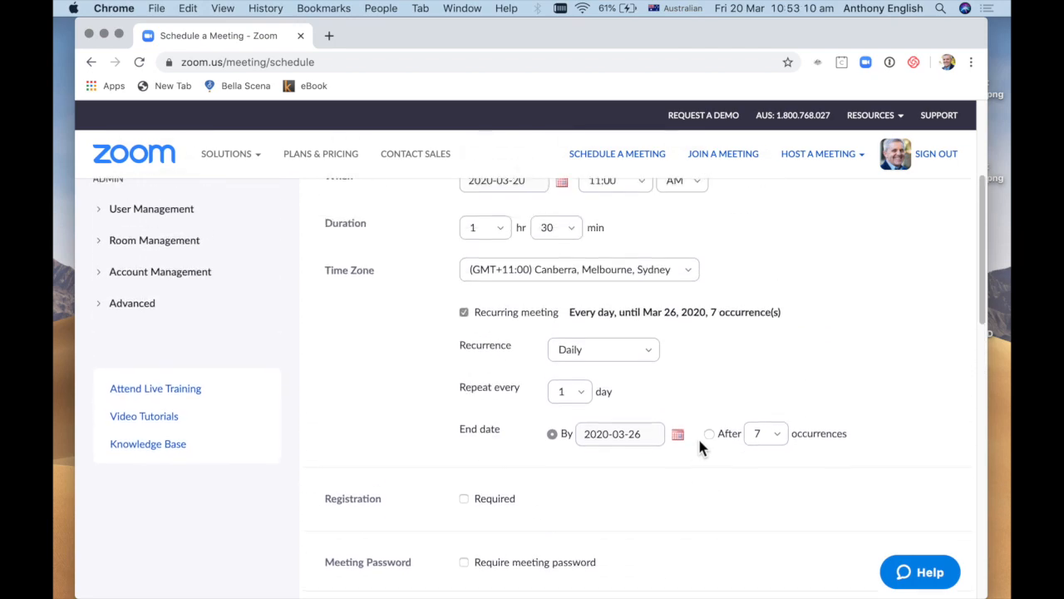
- Submit the completed Calm & Courage meeting form
scroll(down, 3)
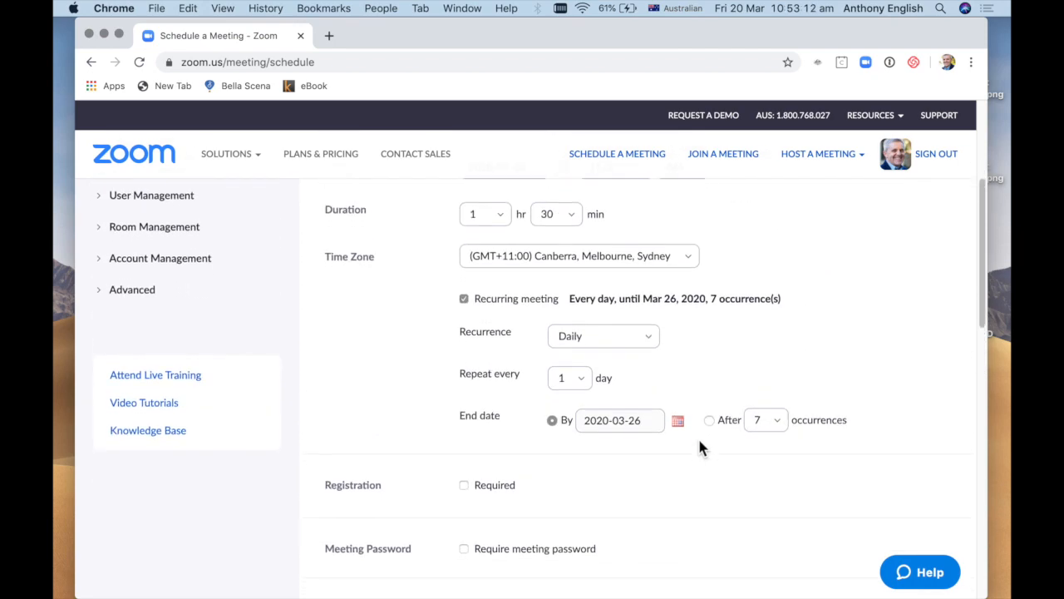
scroll(up, 3)
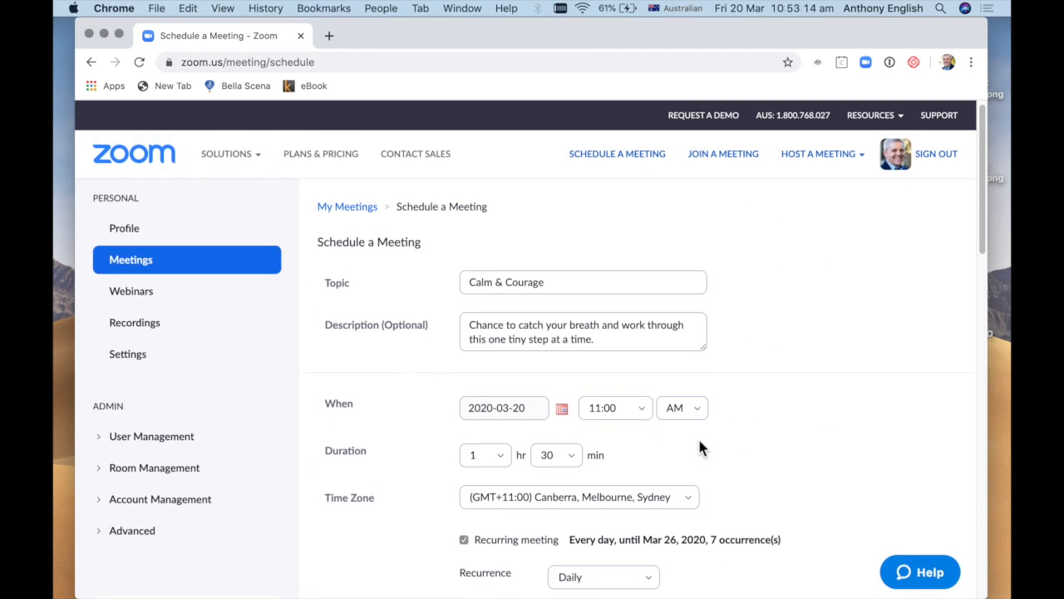
scroll(down, 3)
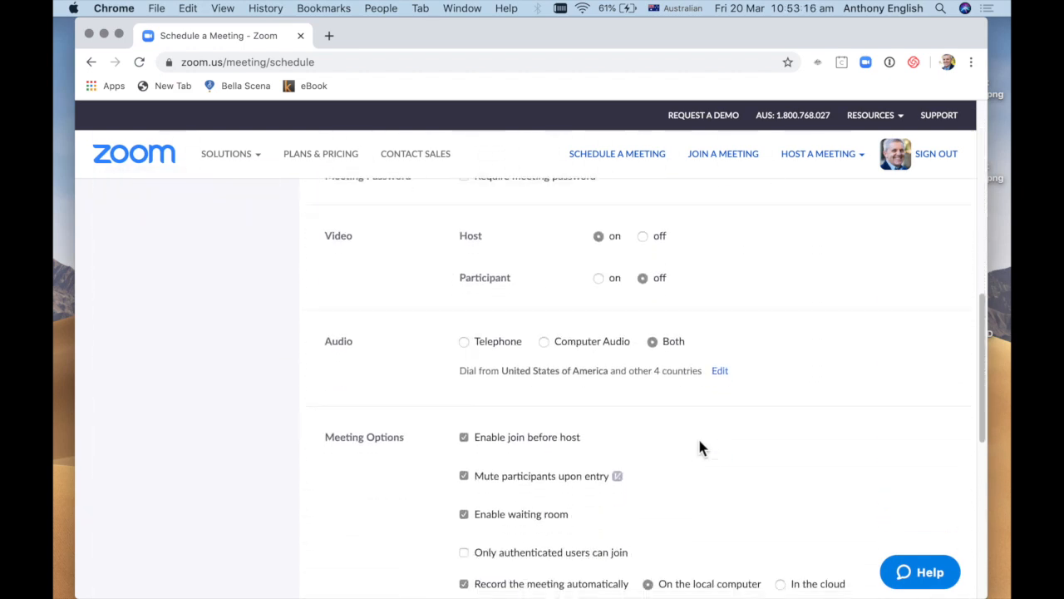
scroll(down, 3)
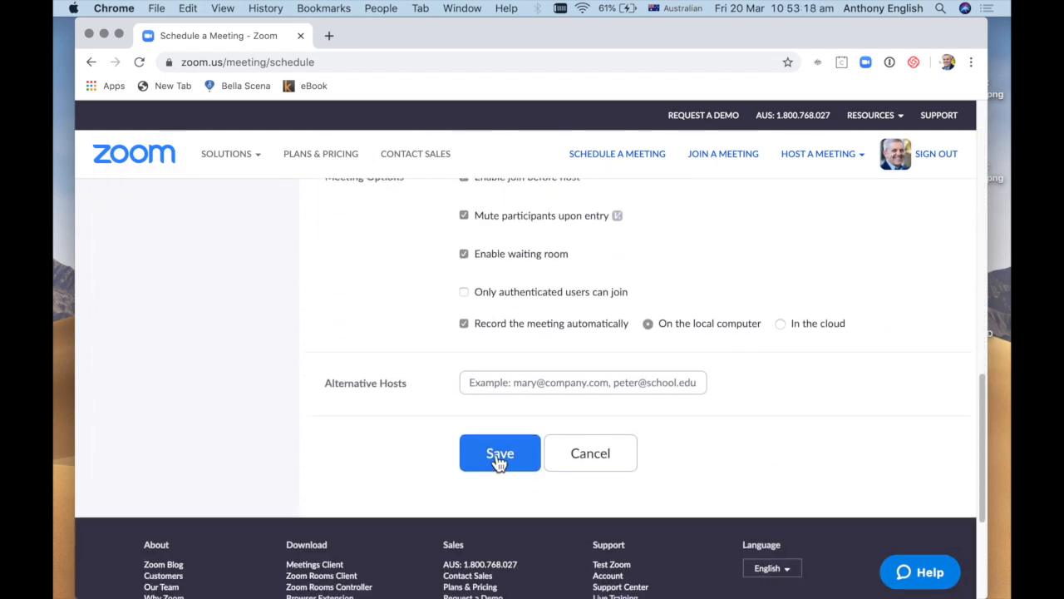
click(499, 453)
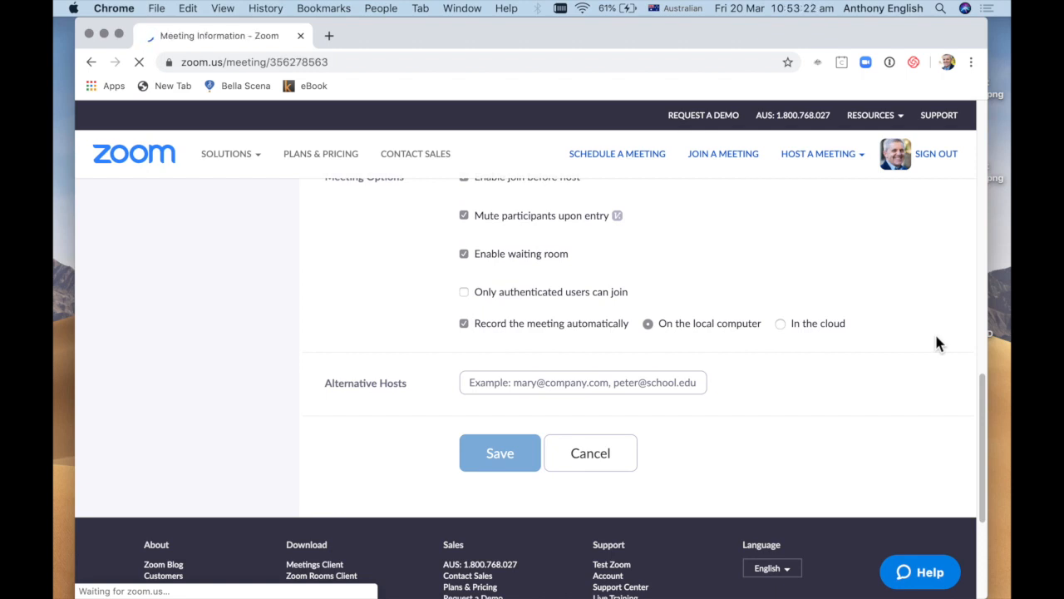
- Review the Manage 'Calm & Courage' page: daily until Mar 26, 2020, meeting ID, join link
click(500, 452)
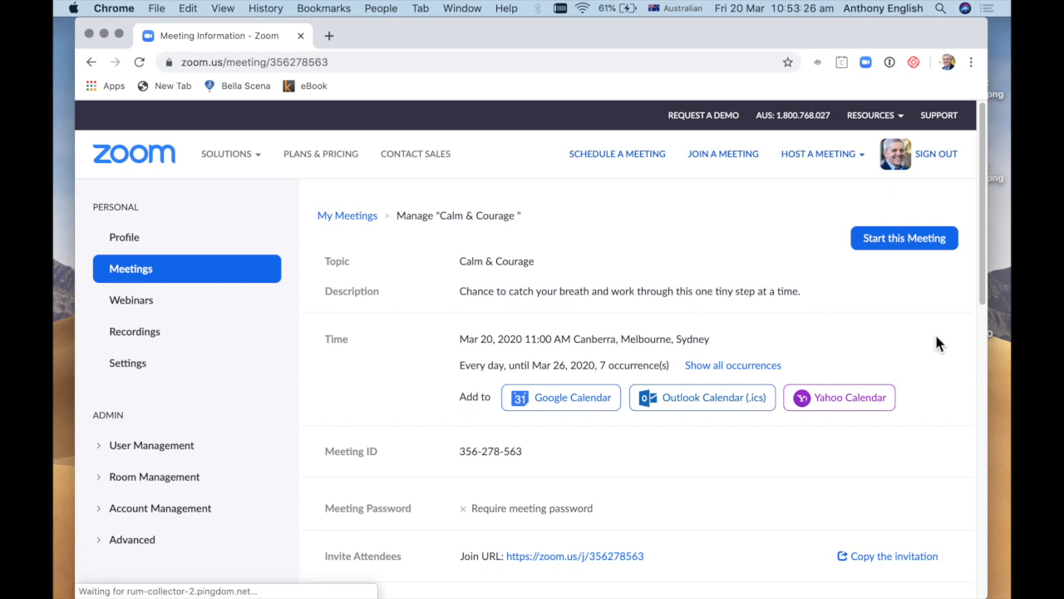
mouse_move(815, 344)
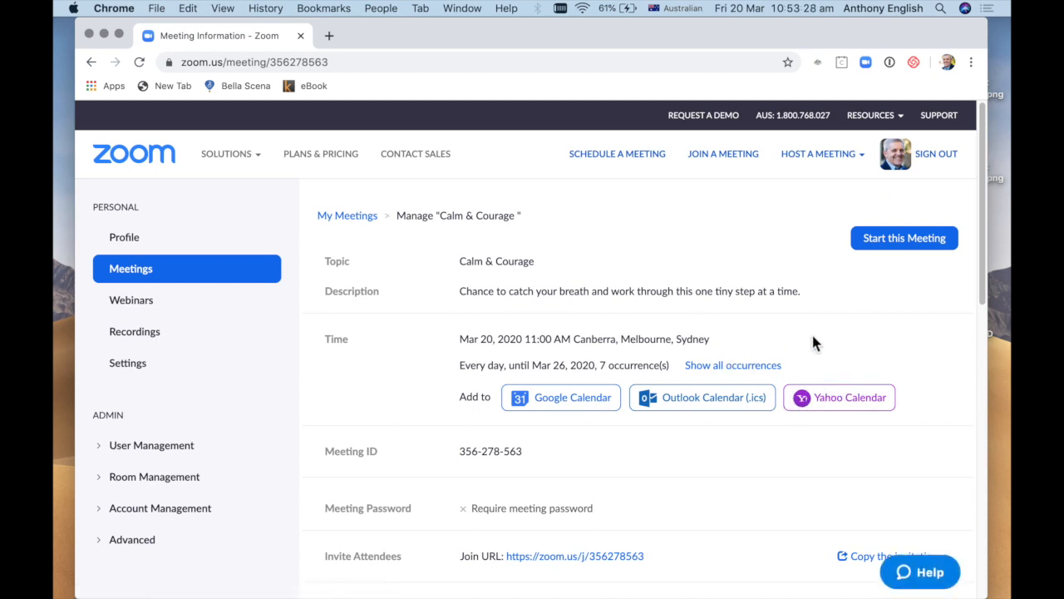
mouse_move(821, 344)
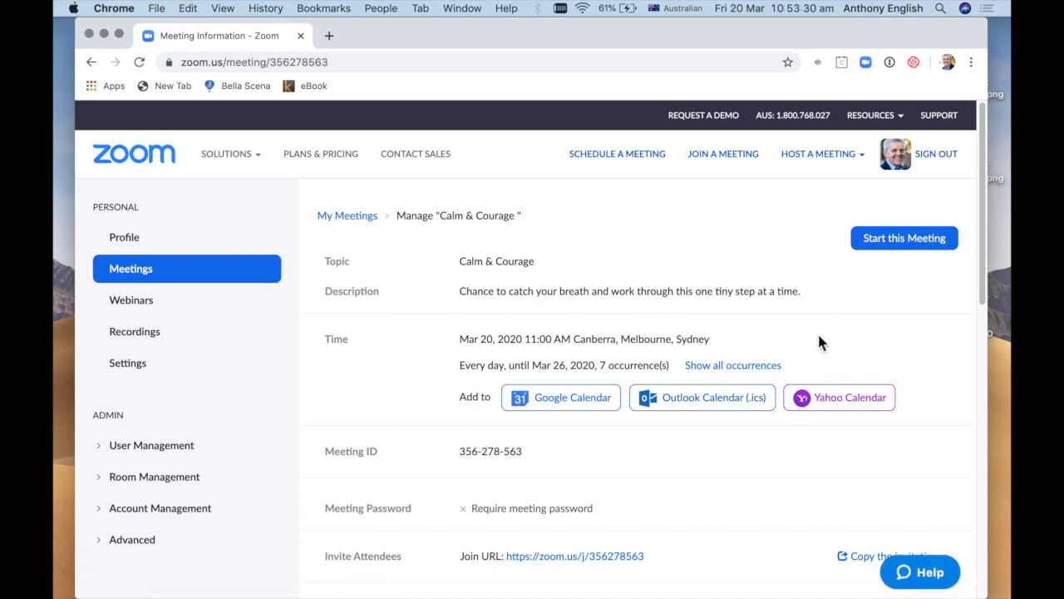
scroll(down, 3)
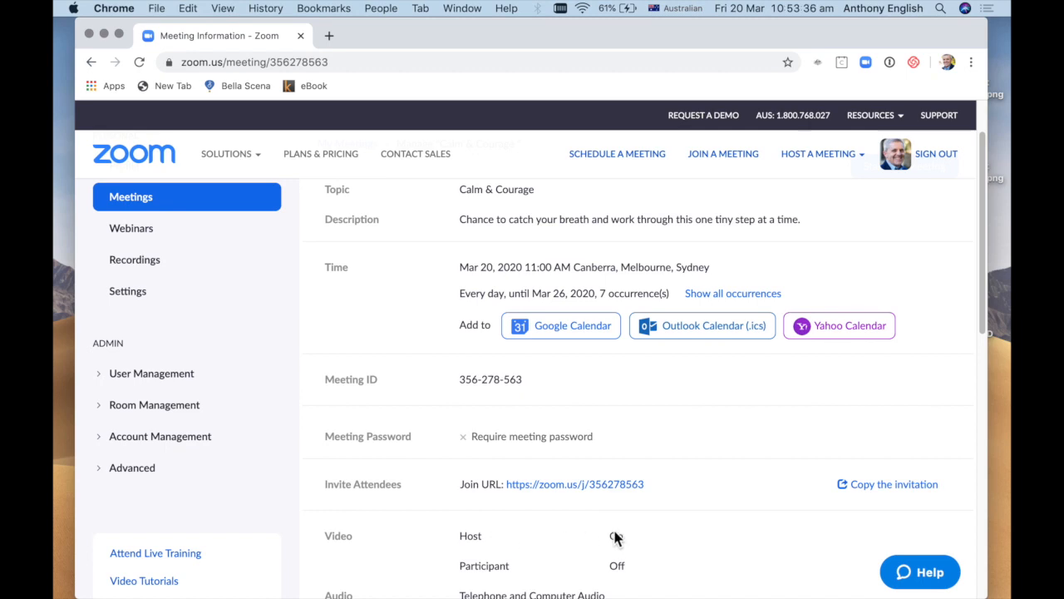
click(615, 536)
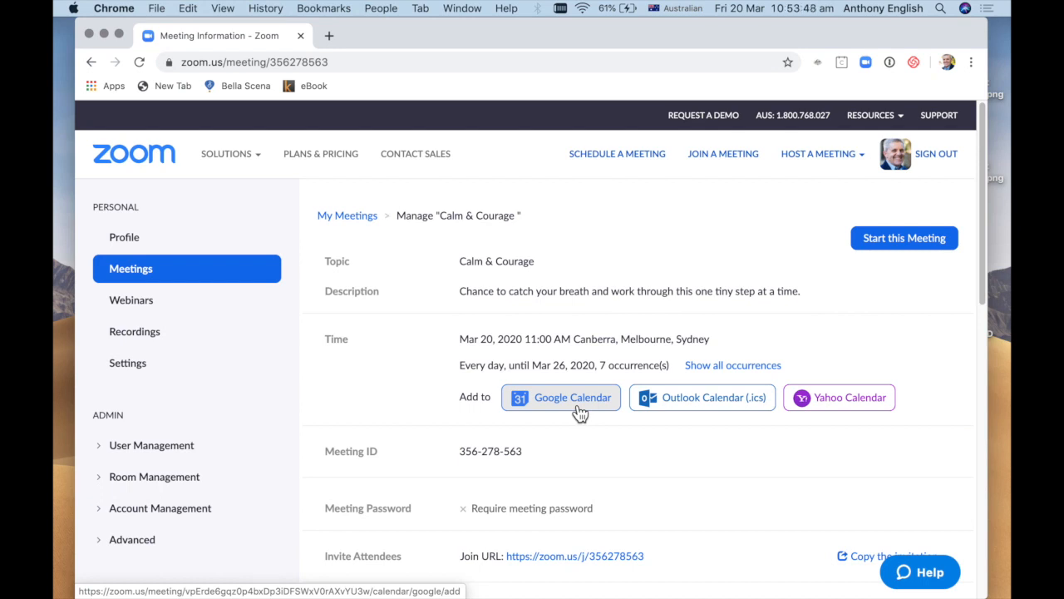
mouse_move(904, 238)
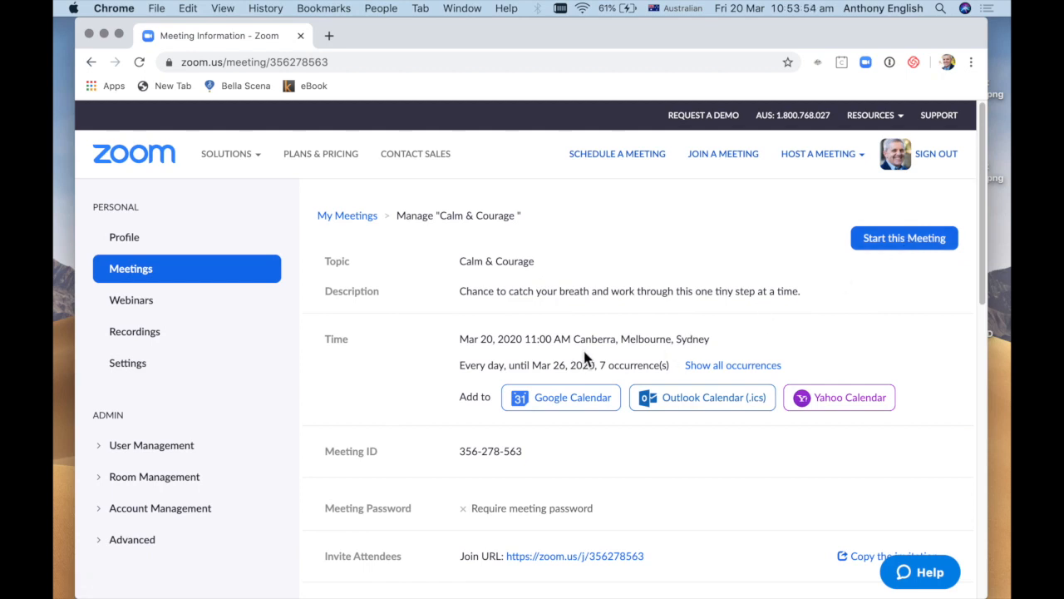
mouse_move(630, 366)
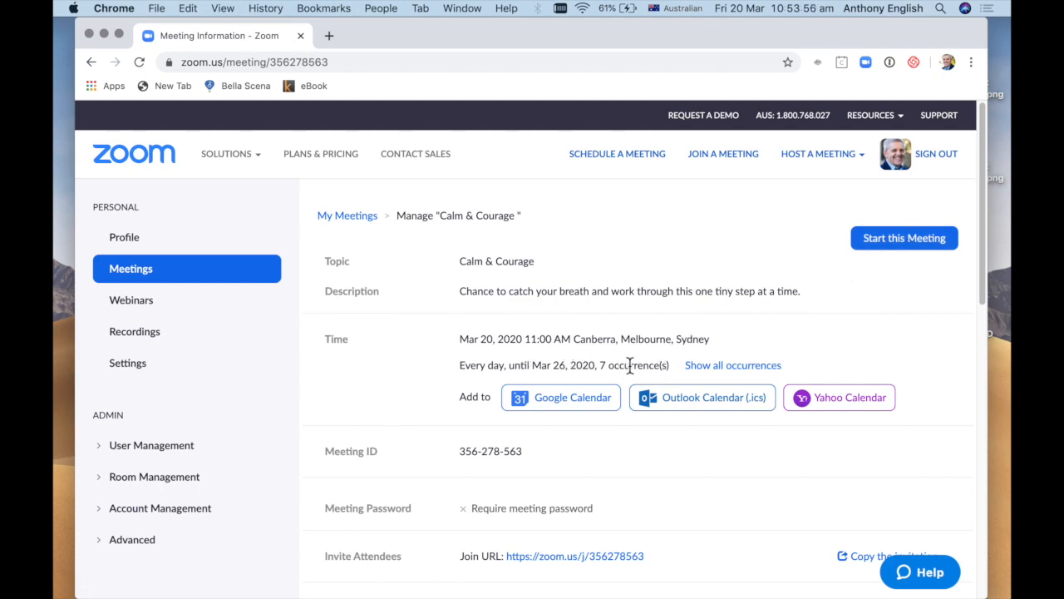
mouse_move(792, 339)
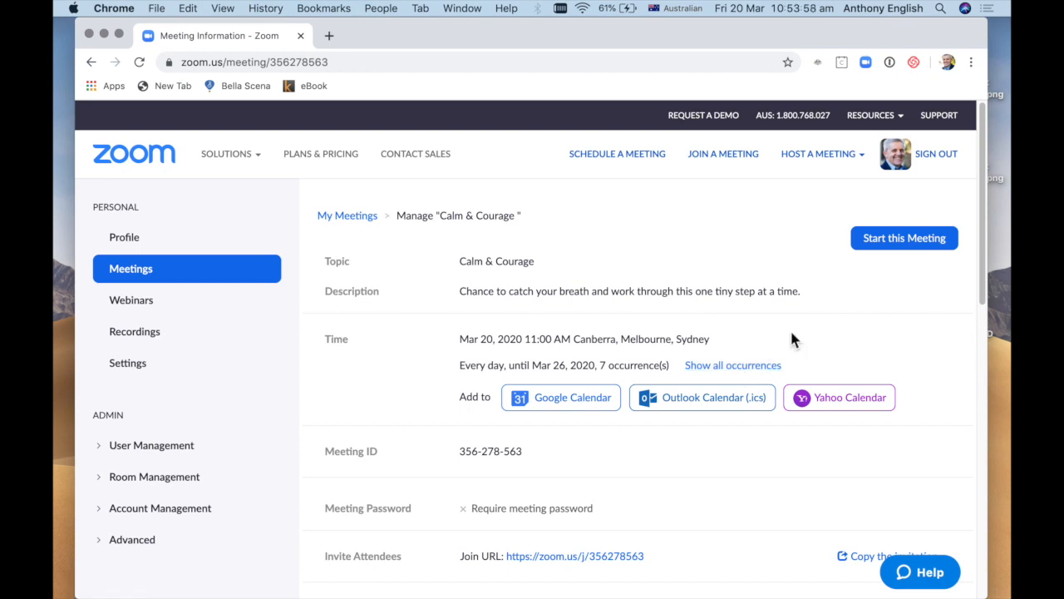